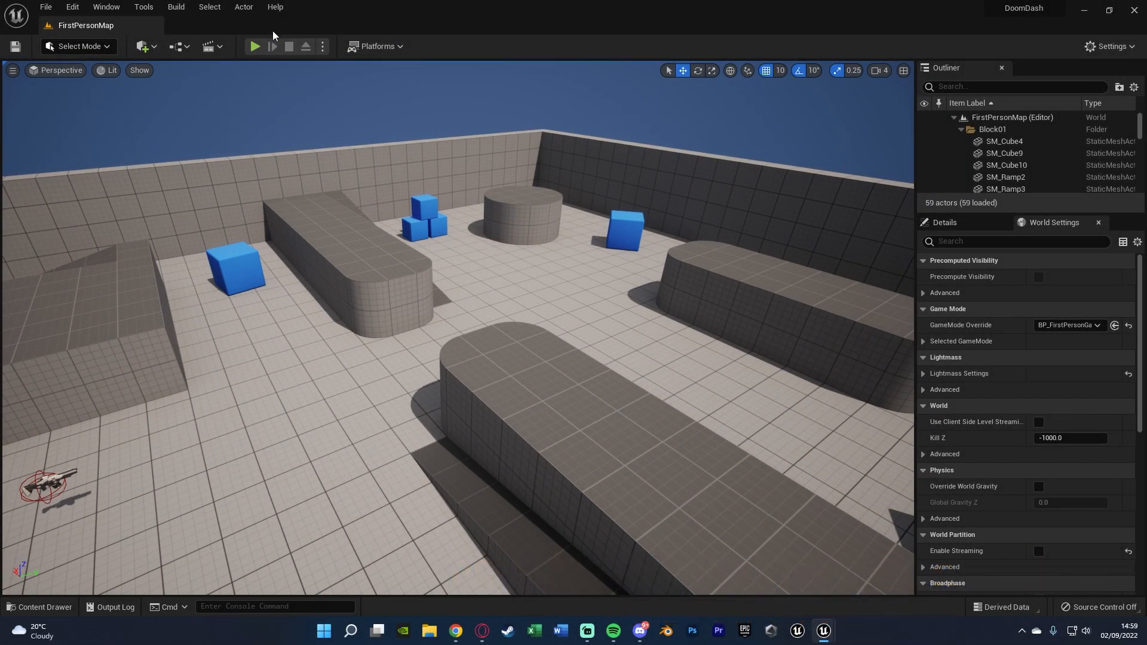
Start a Play In Editor session of the FirstPersonMap and move around the arena
click(256, 47)
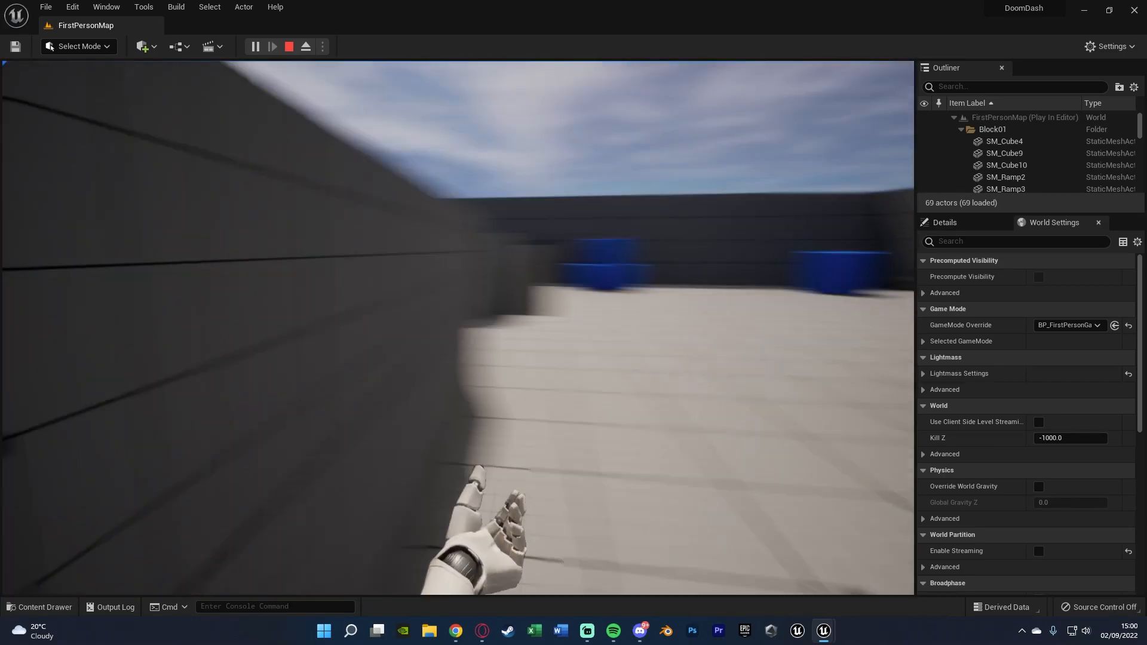
Stop the play session and bring up the Edit menu
click(305, 46)
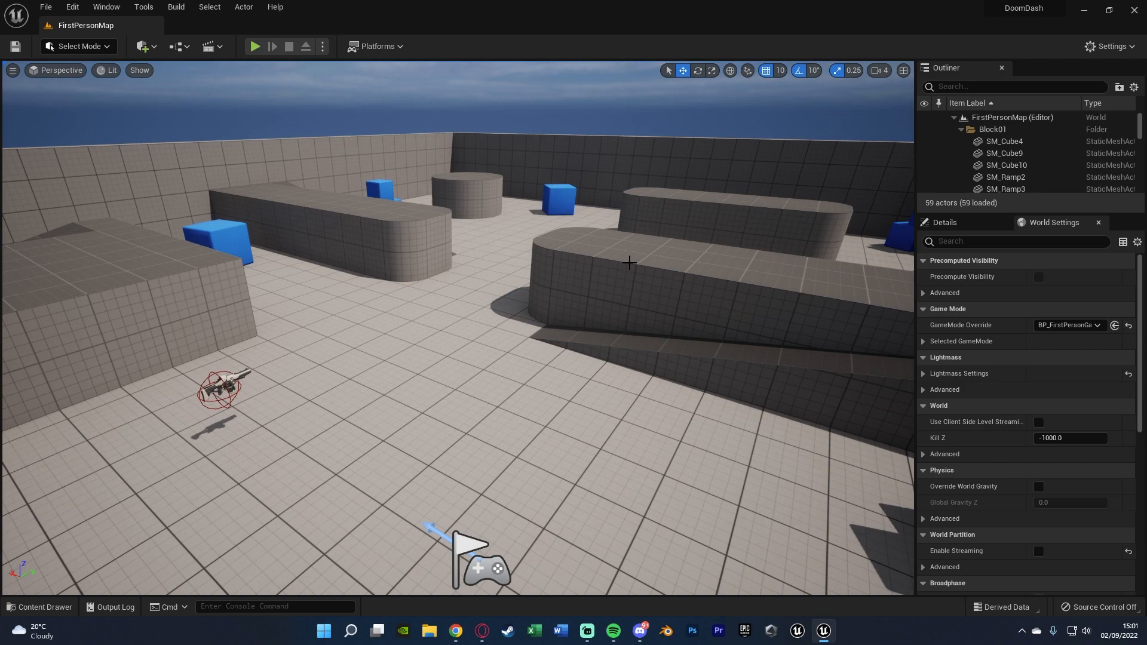
click(71, 7)
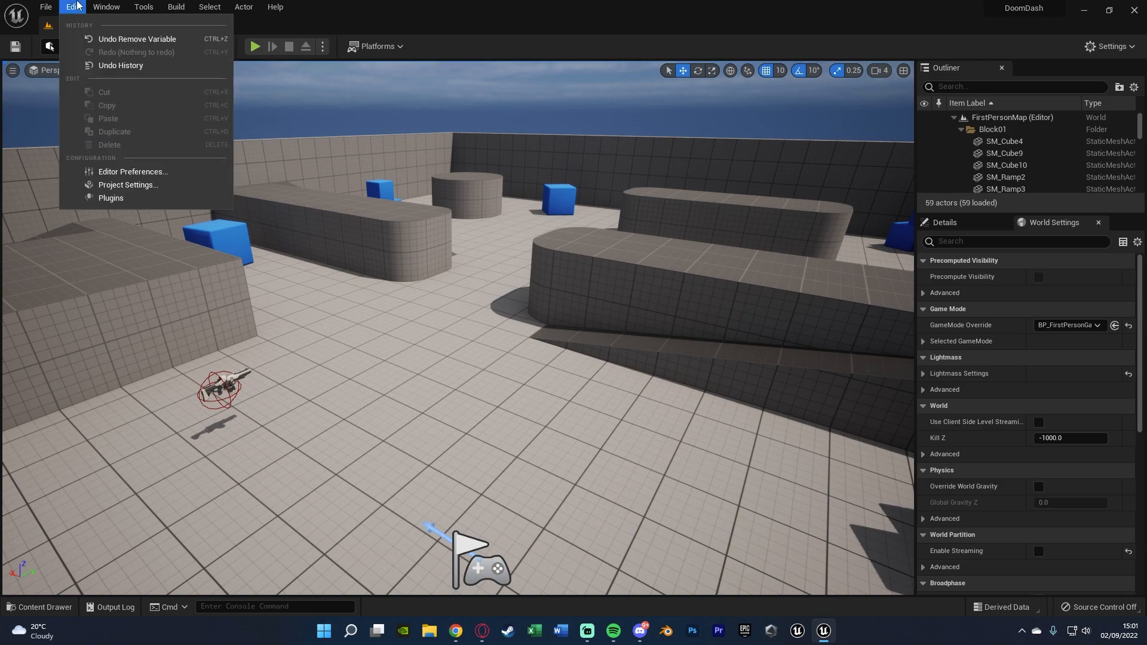
Add an action mapping named Dash bound to Left Shift in Project Settings > Input
click(128, 185)
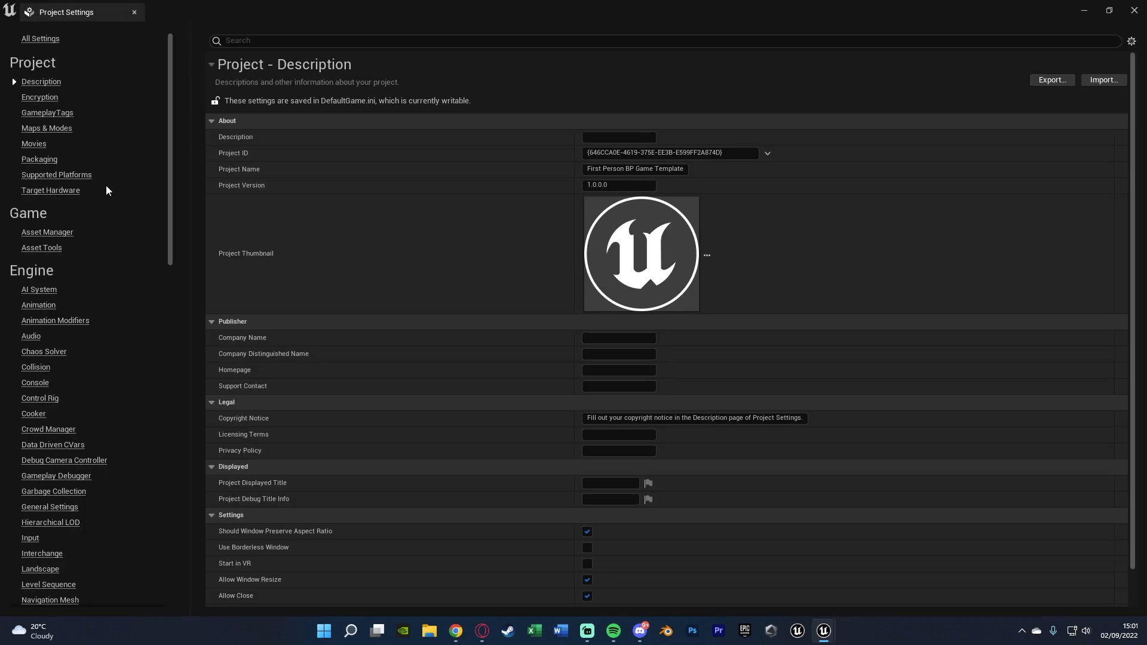
click(28, 541)
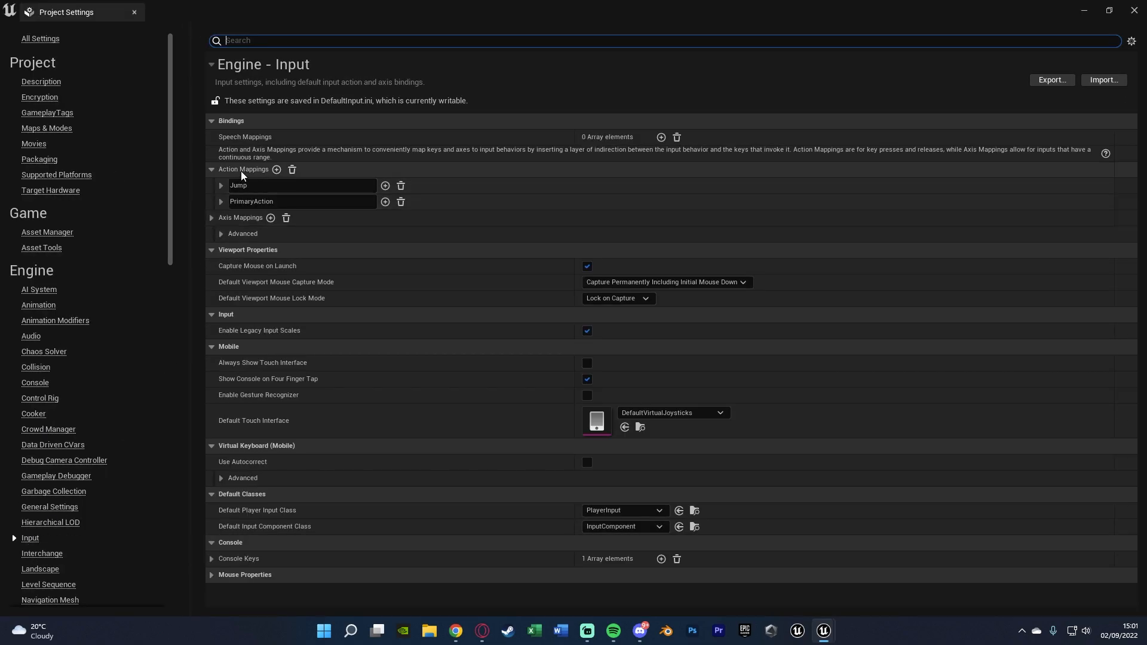
click(221, 171)
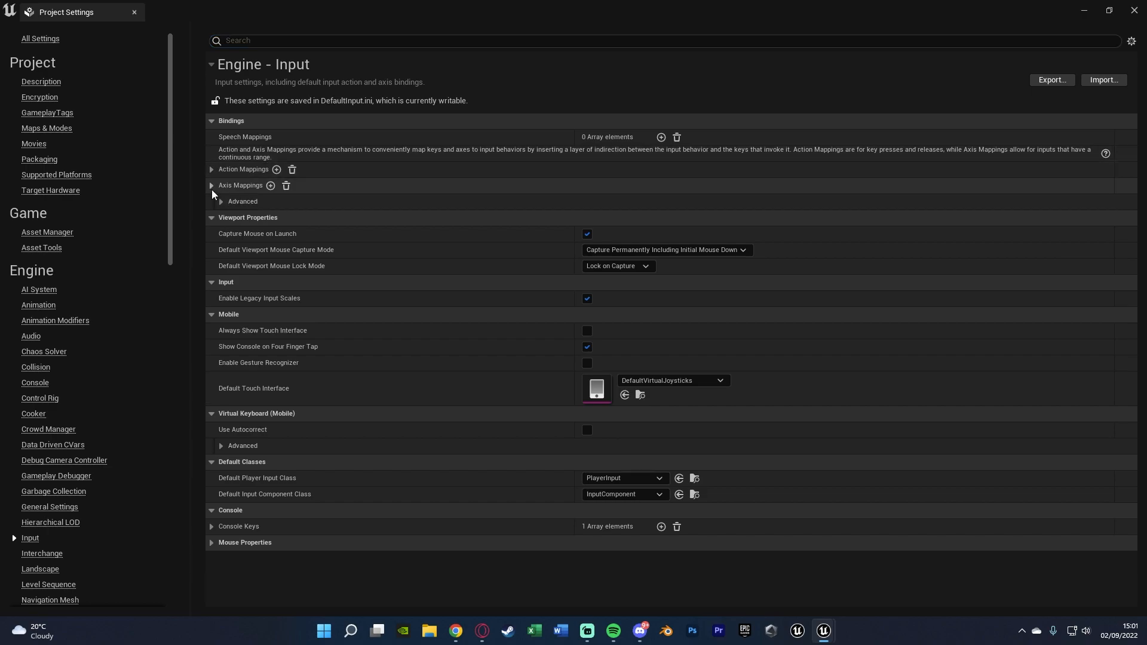
click(212, 168)
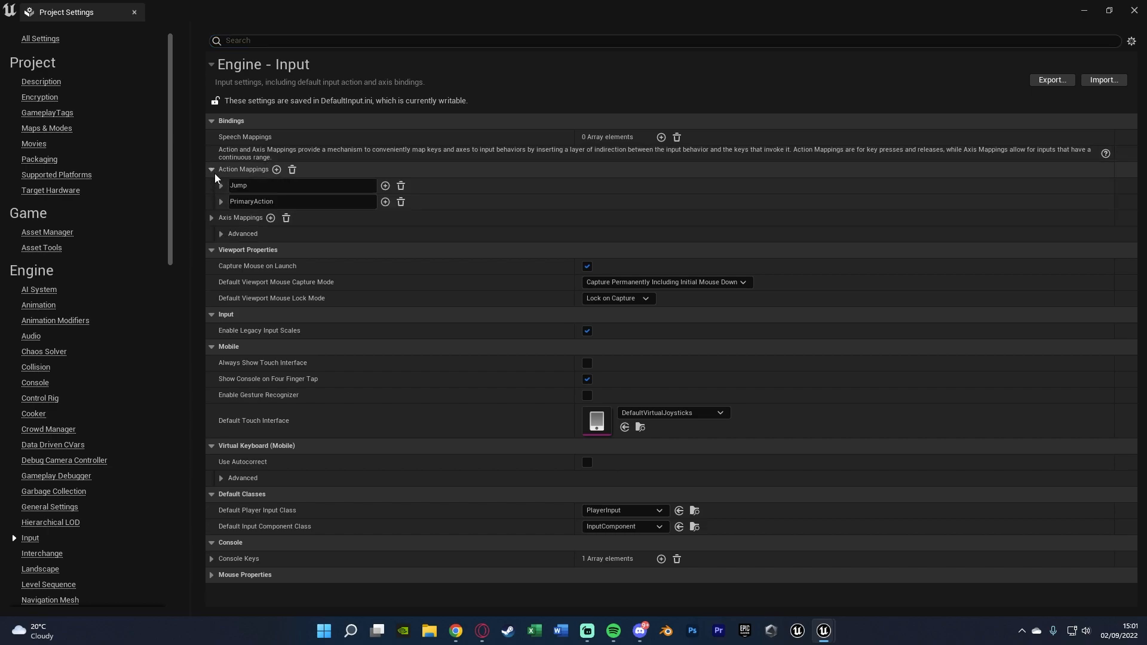
click(276, 170)
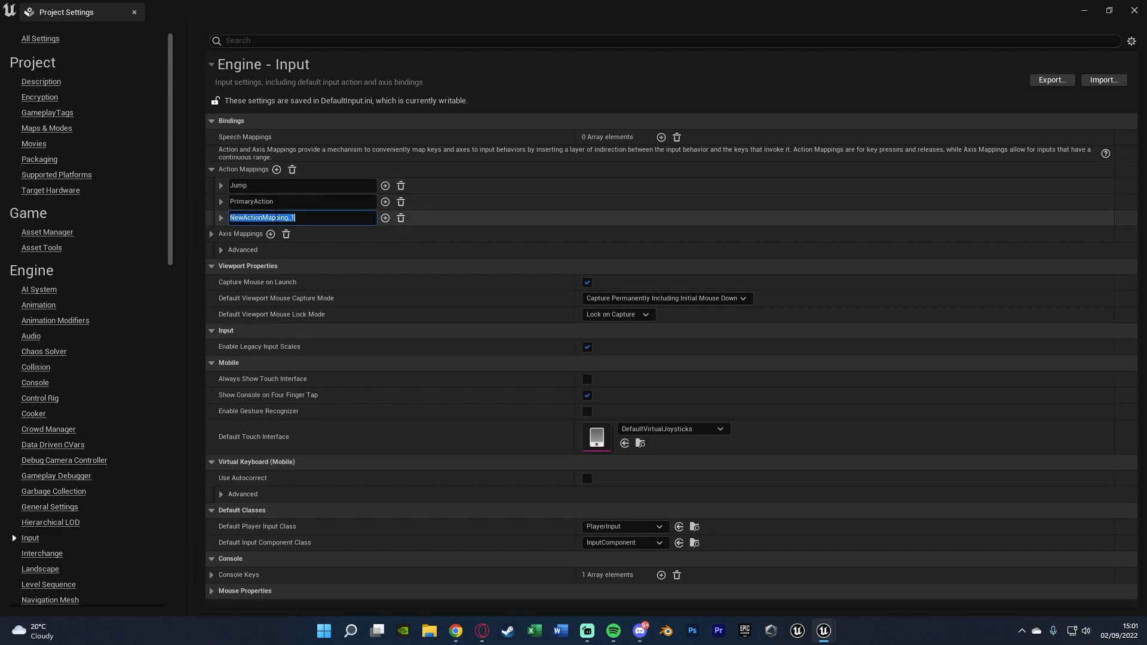
text(Dash)
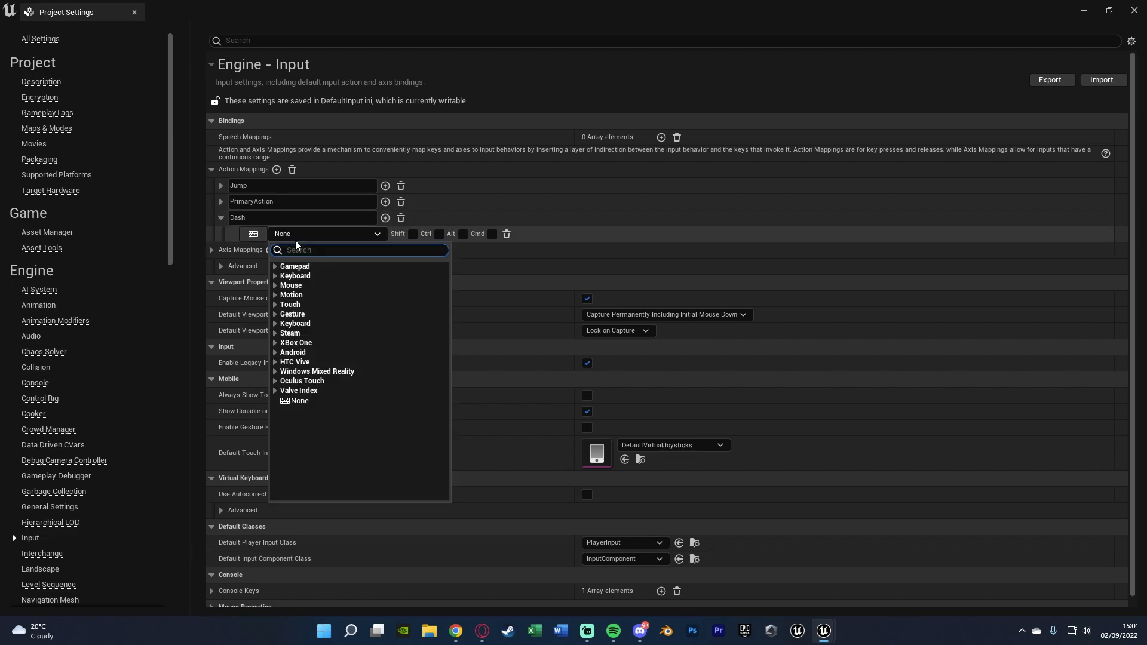
text(left shift)
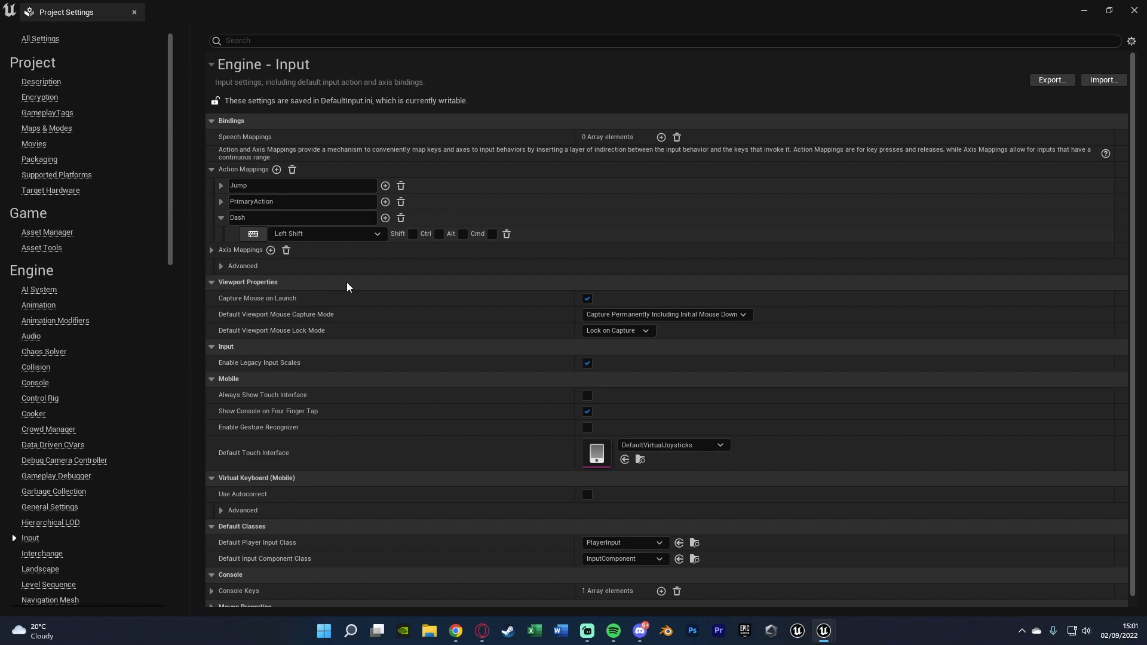
mouse_move(357, 234)
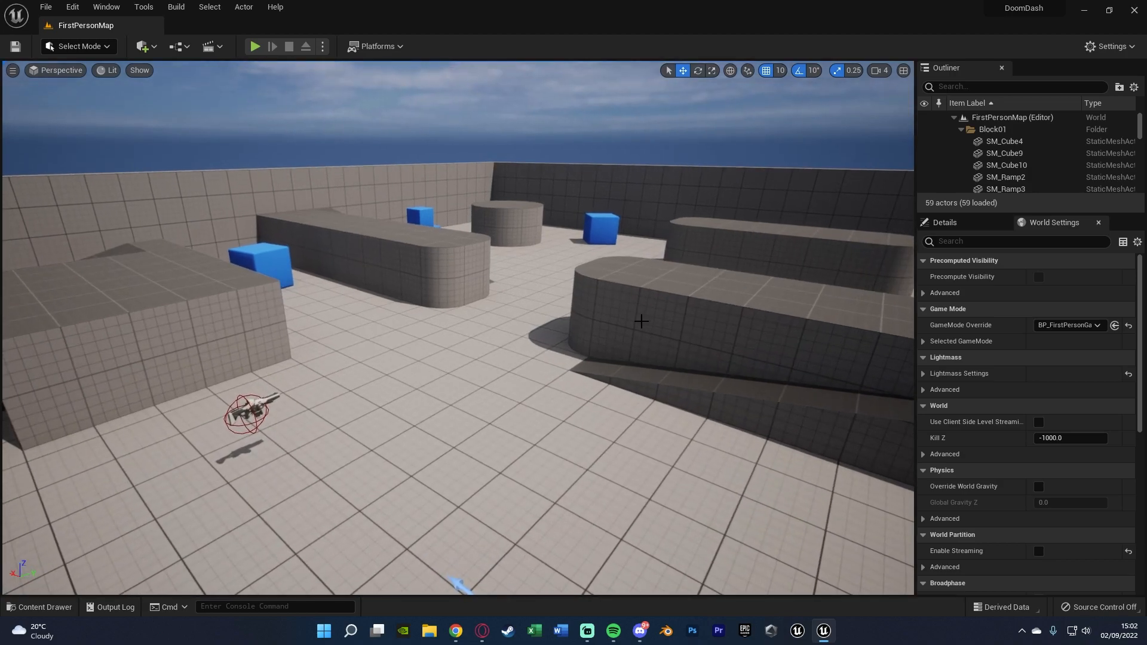
Browse the Content Drawer into FirstPerson > Blueprints to reach BP_FirstPersonCharacter
click(41, 607)
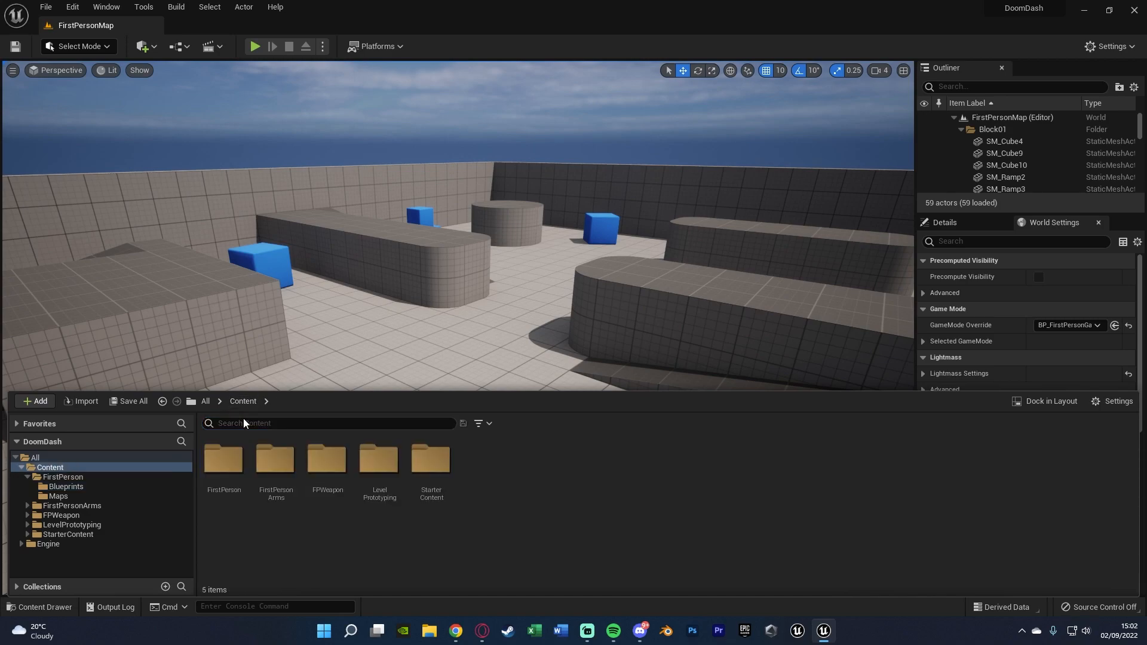
double_click(224, 461)
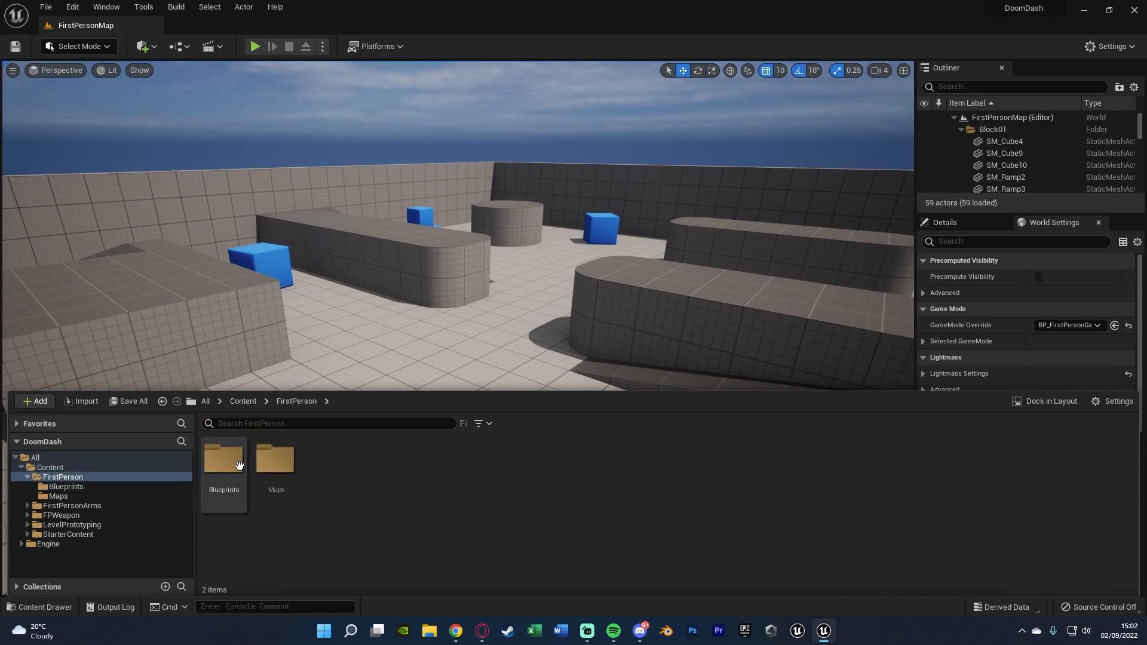
double_click(223, 465)
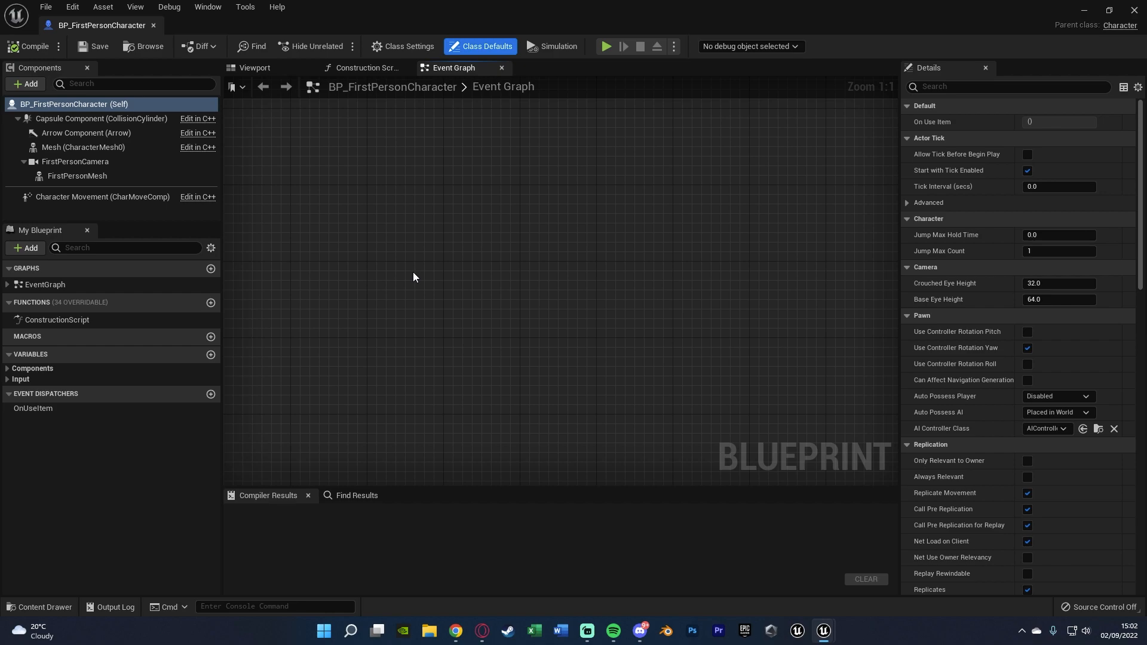
Add an InputAction Dash event node whose Pressed output feeds a Branch
right_click(414, 276)
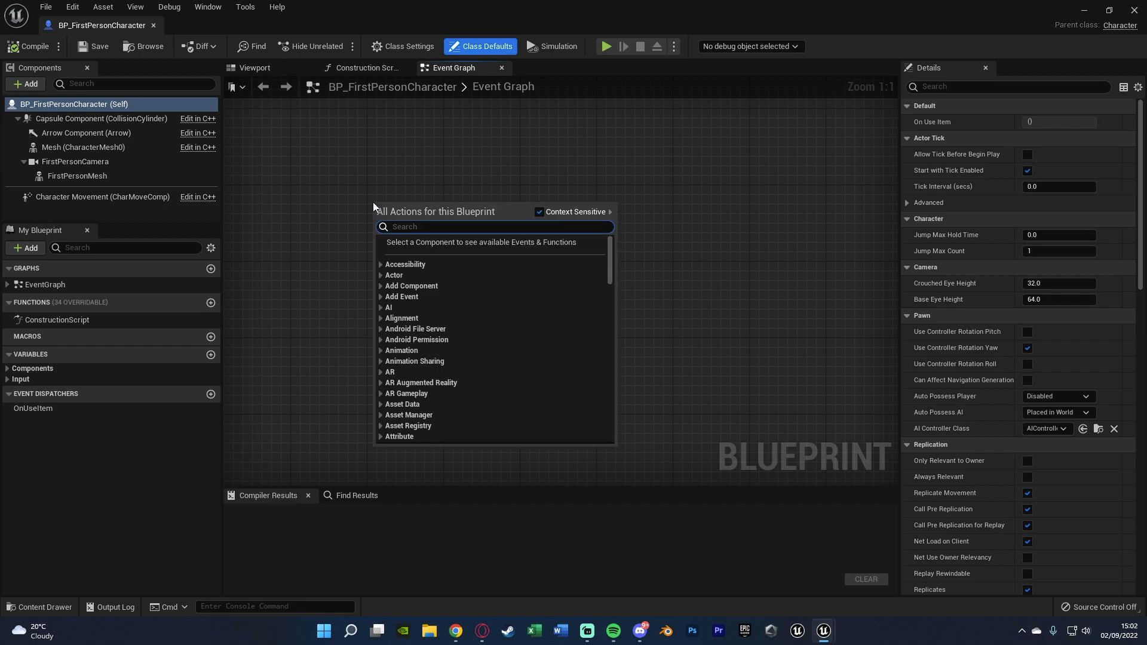
text(dash)
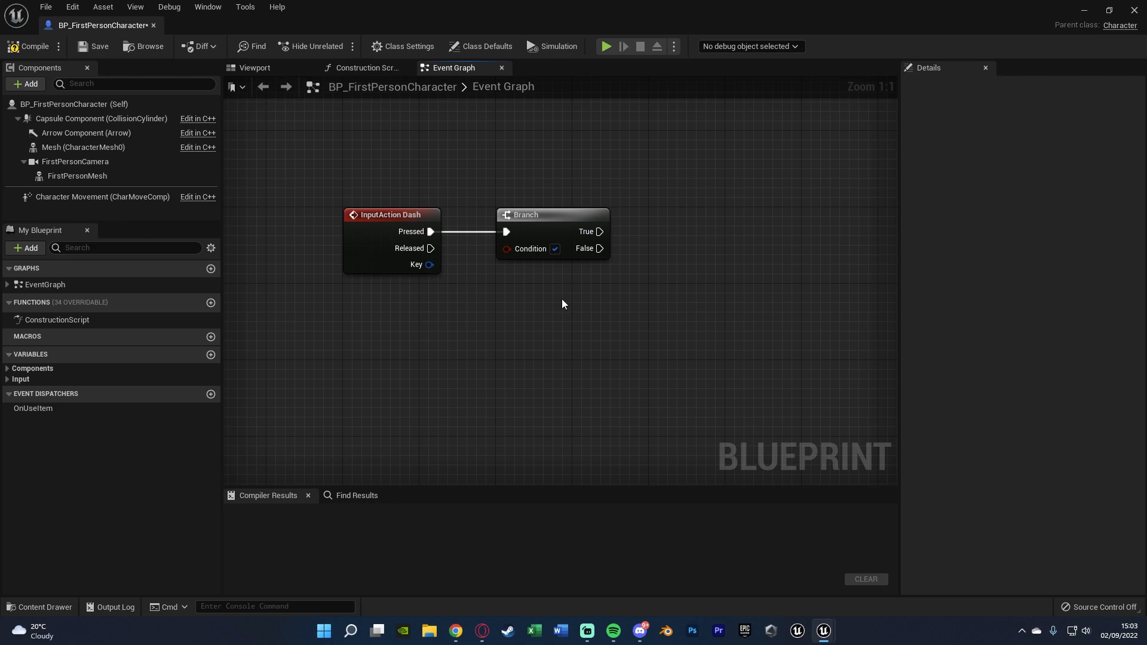
mouse_move(443, 338)
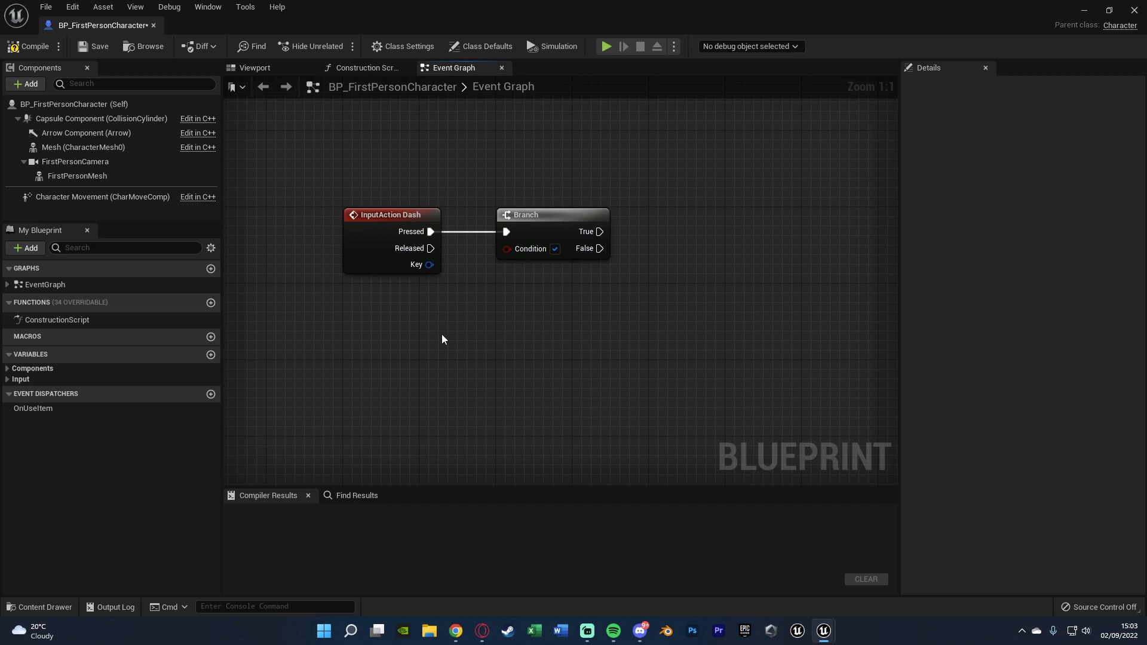
mouse_move(254, 380)
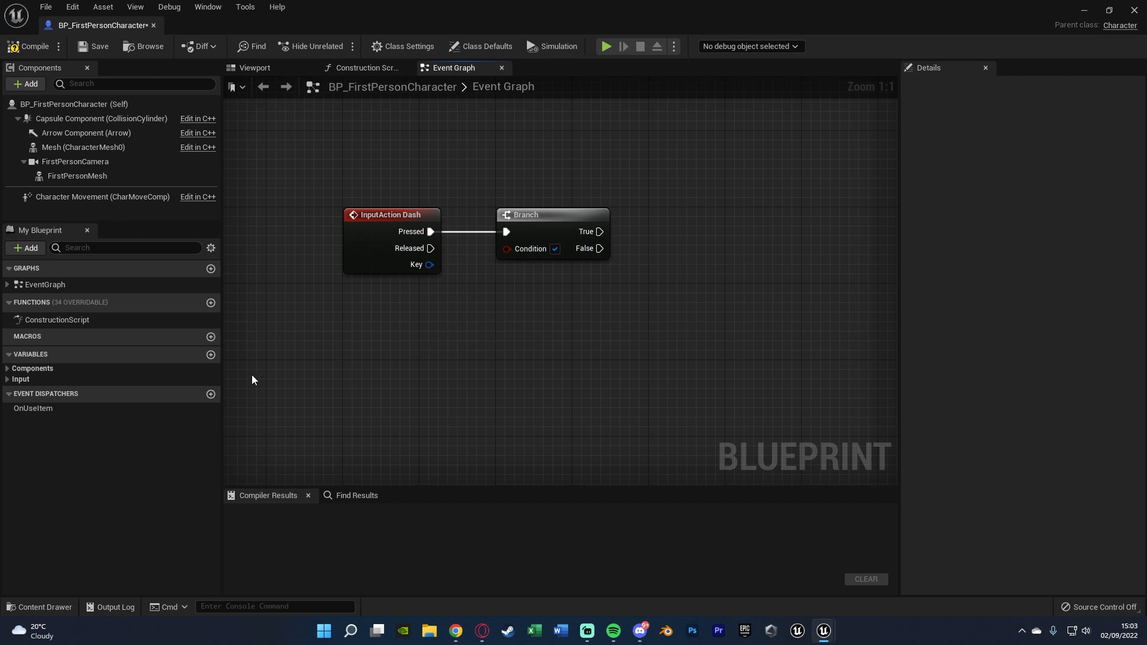
Create an Integer variable named Dash Used and compile the blueprint
click(210, 355)
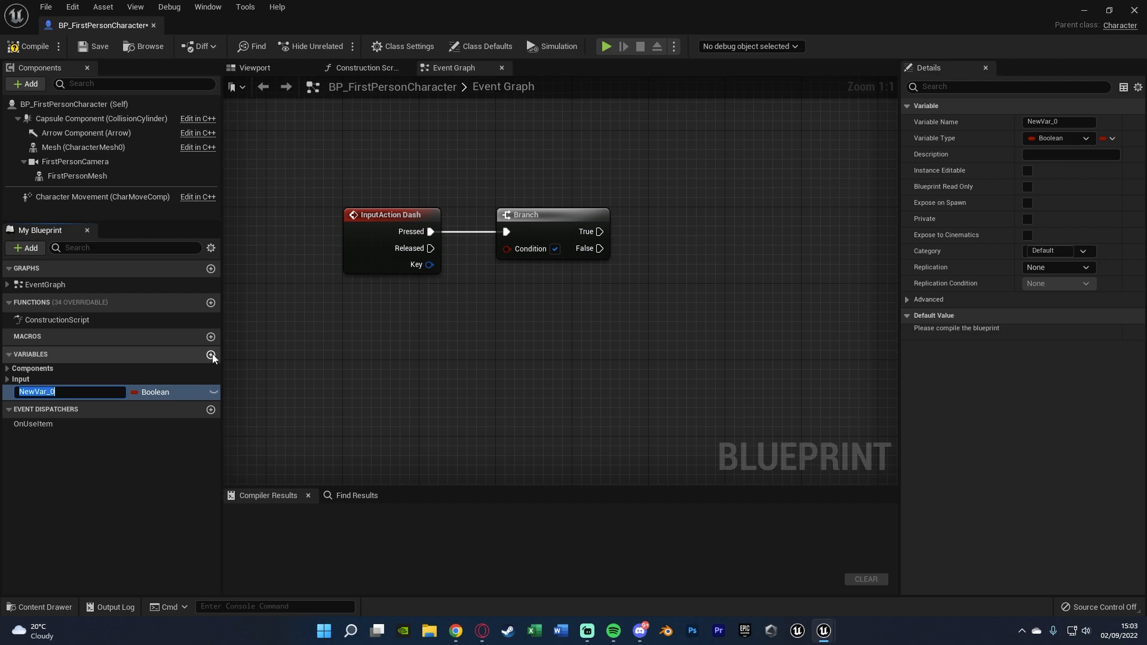
text(Dsa)
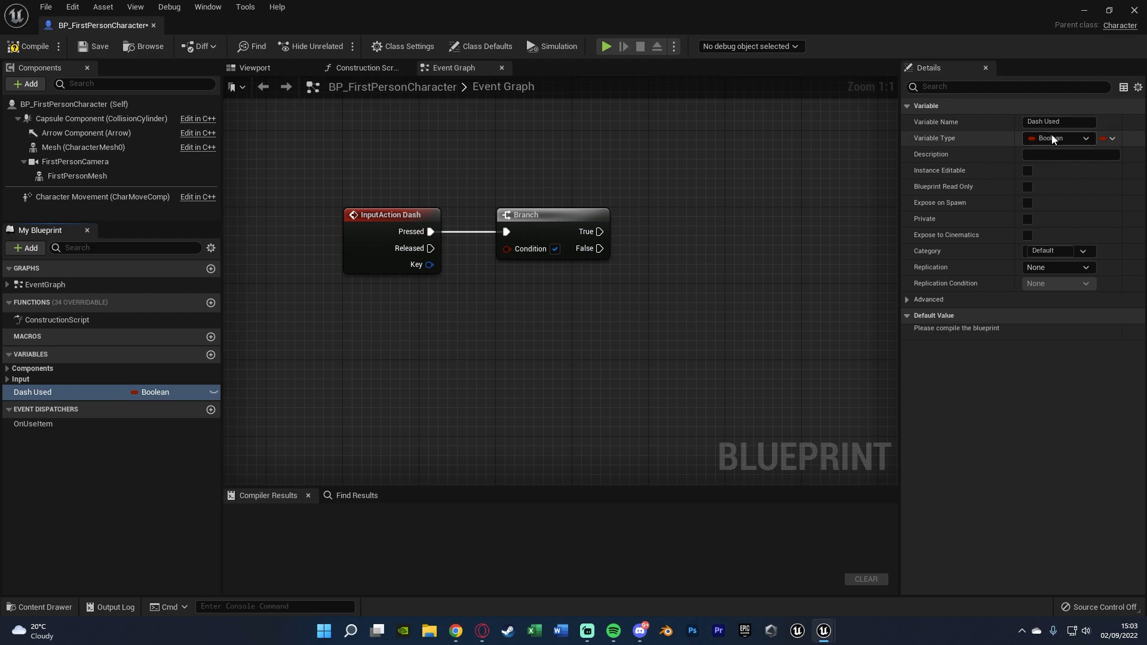
click(1058, 139)
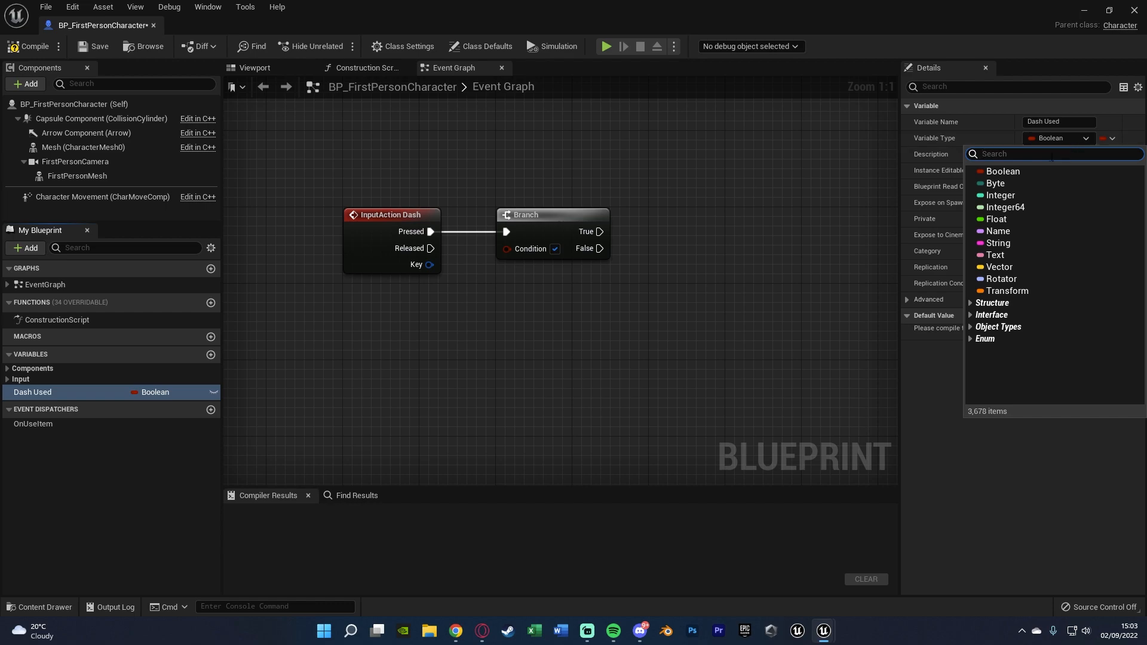
click(1001, 195)
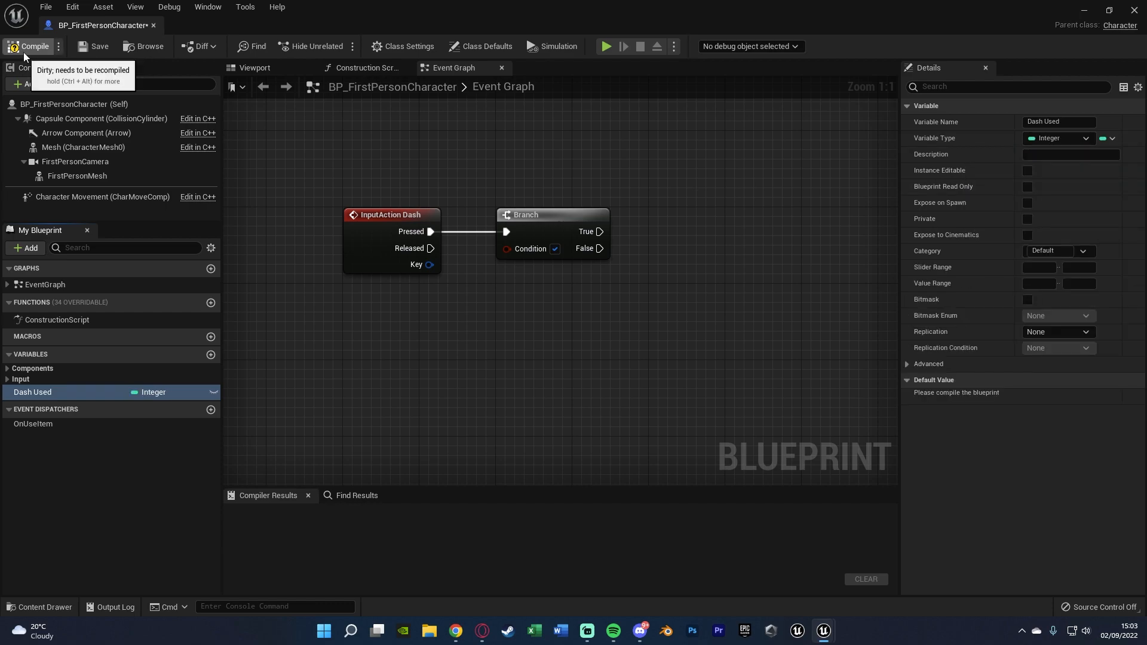
click(32, 47)
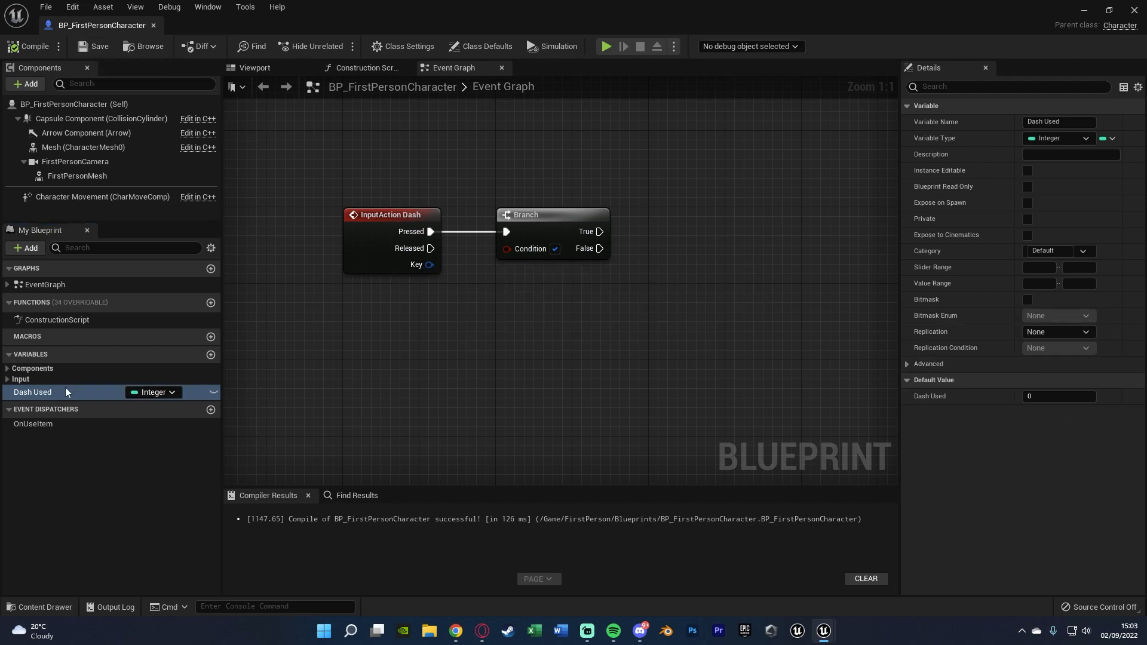
Feed a Dash Used getter into a != 2 comparison driving the Branch condition
drag(32, 392, 344, 312)
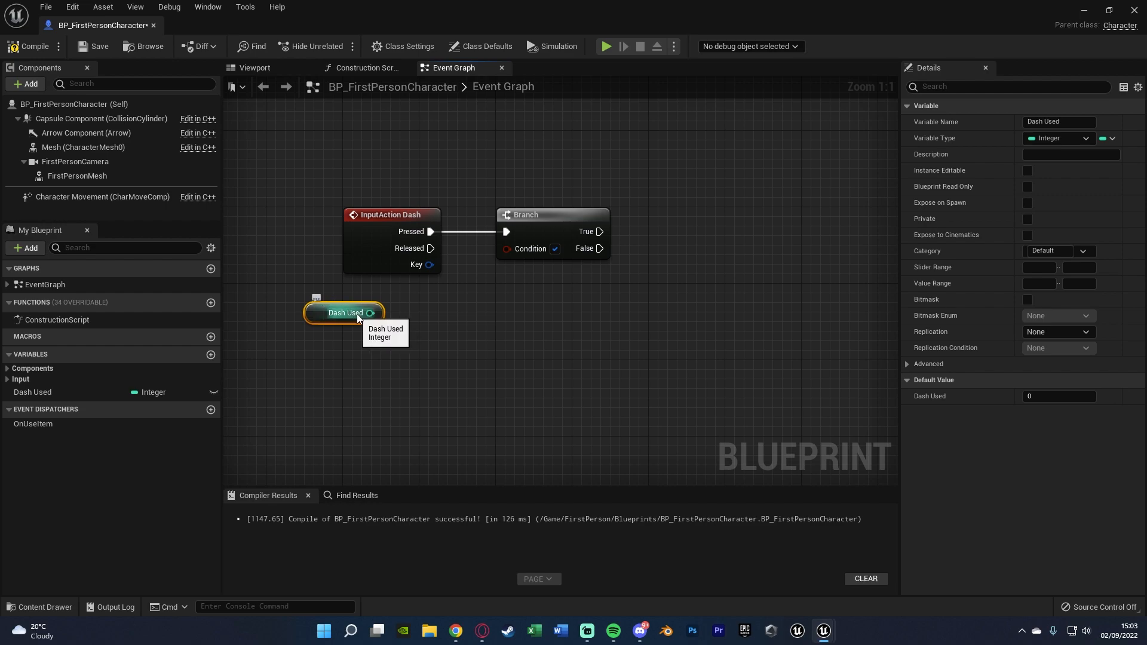
drag(371, 312, 421, 324)
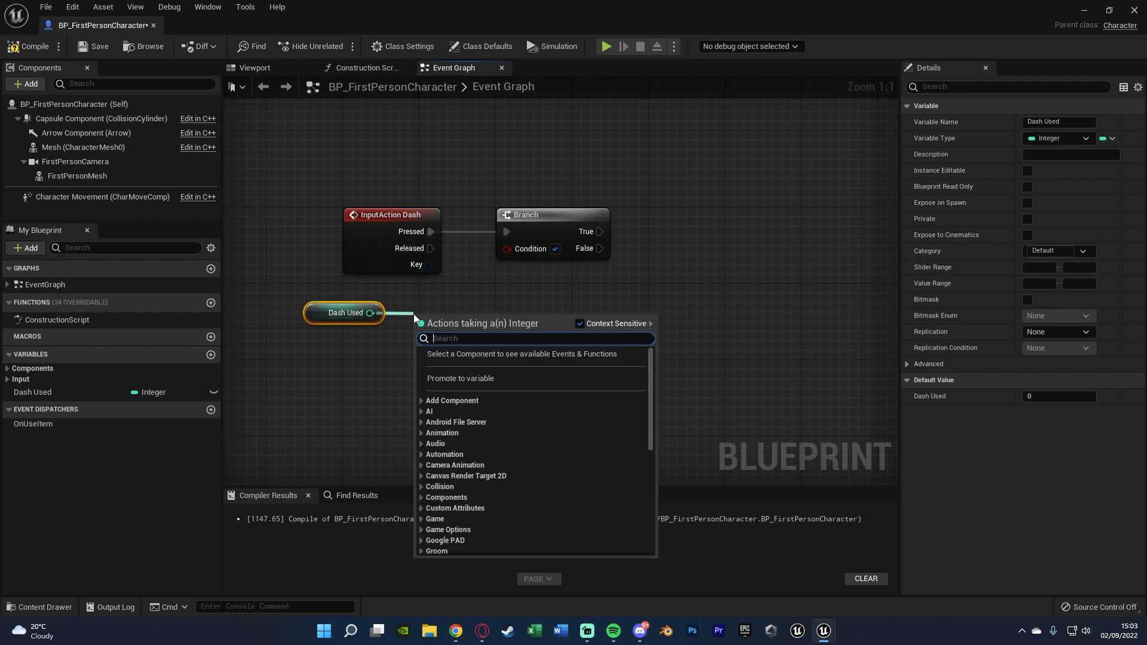
text(+)
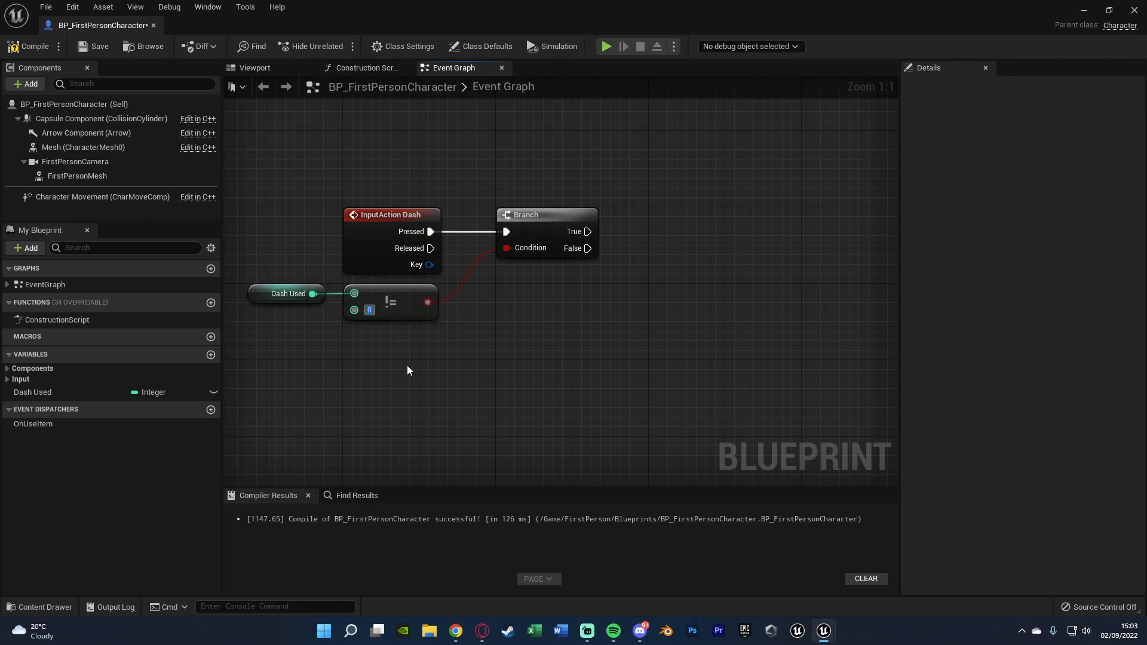
text(2)
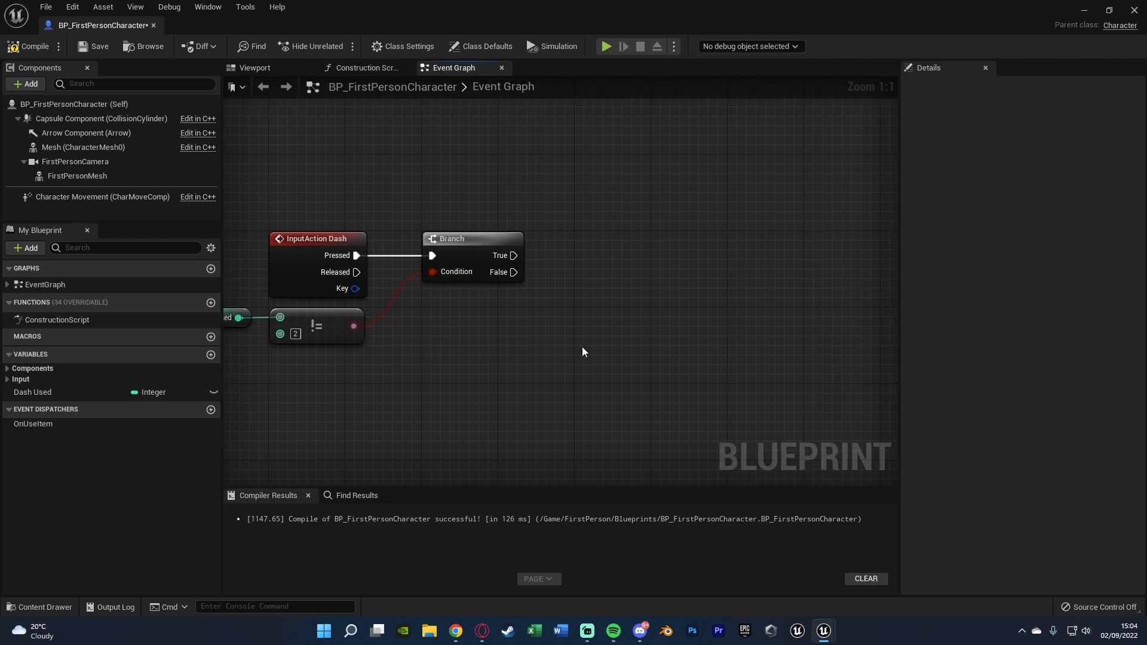
mouse_move(495, 249)
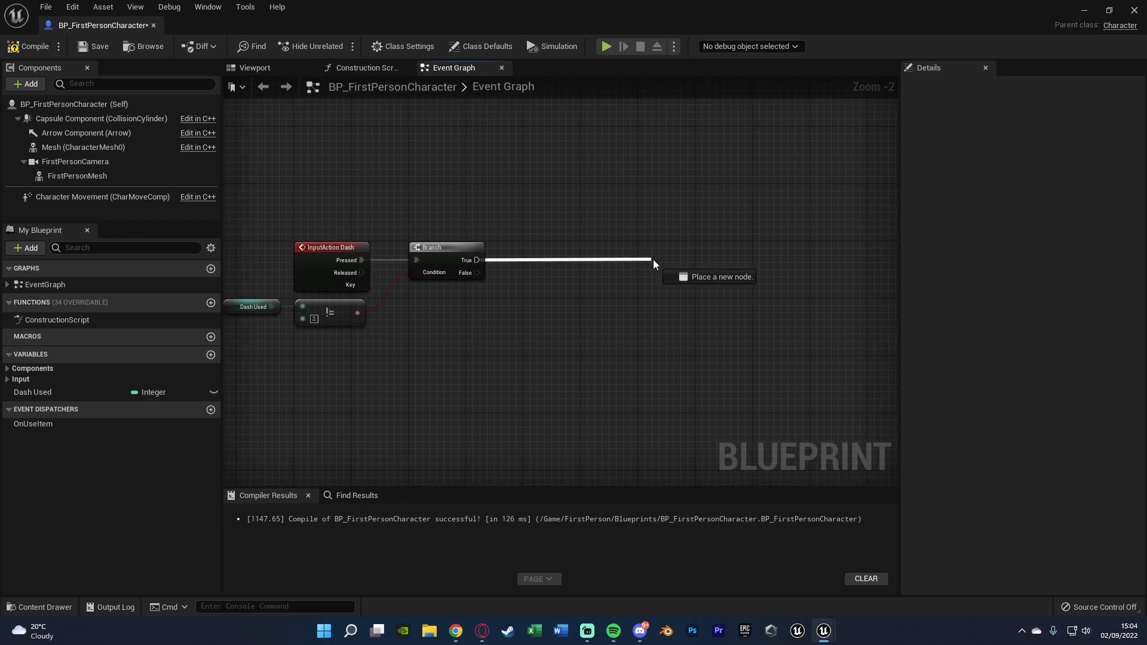
Add a Launch Character node after the Branch's True output
text(launch c)
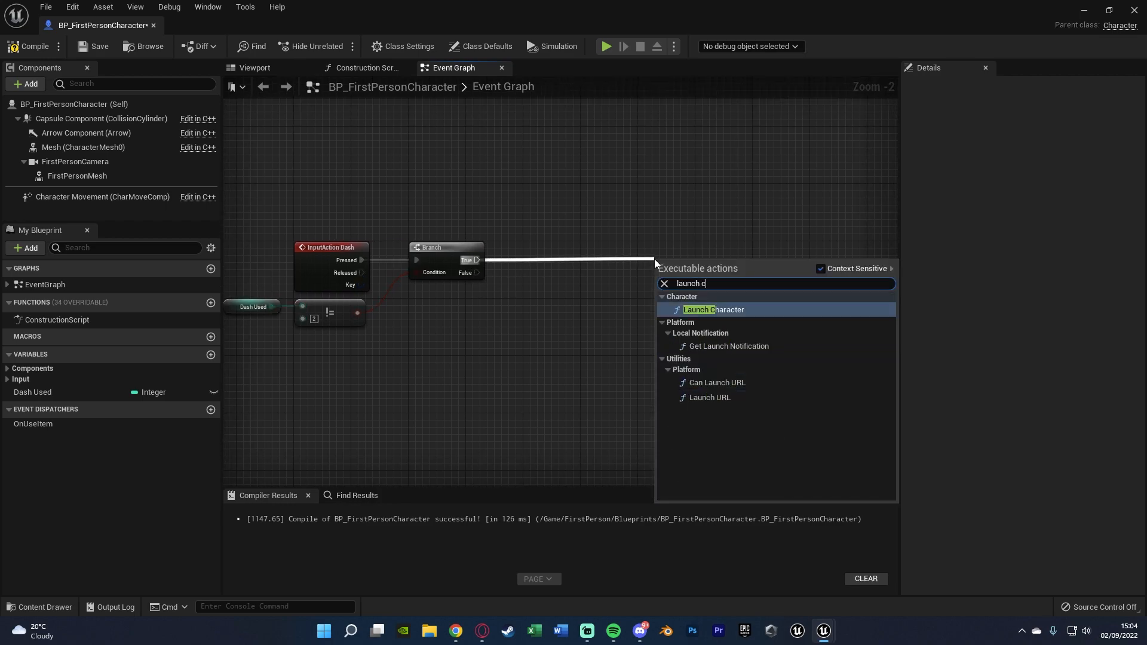
click(712, 310)
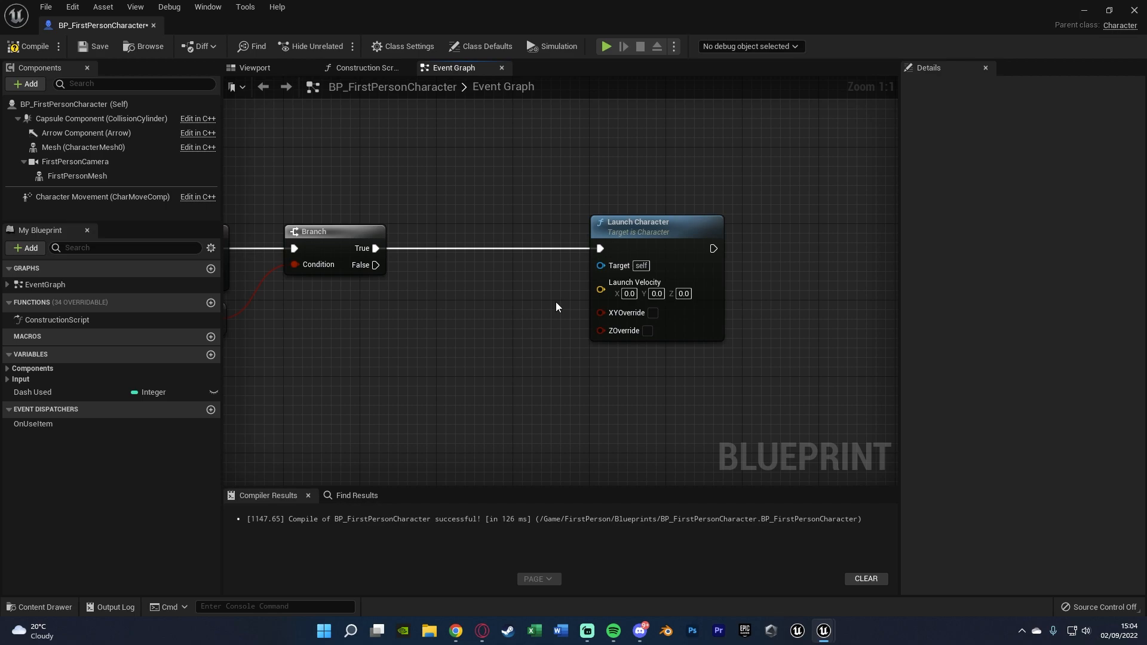
mouse_move(552, 305)
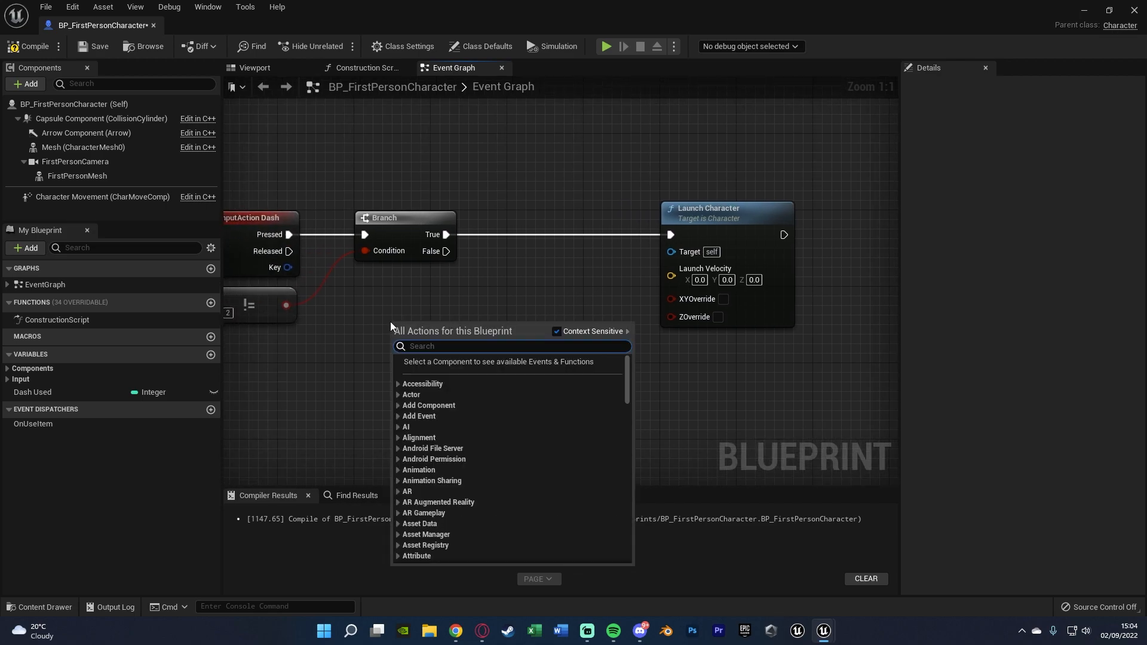
Build Get Velocity's X and Y (Z 0) into a vector, multiply by 10, and wire it to Launch Velocity
click(391, 326)
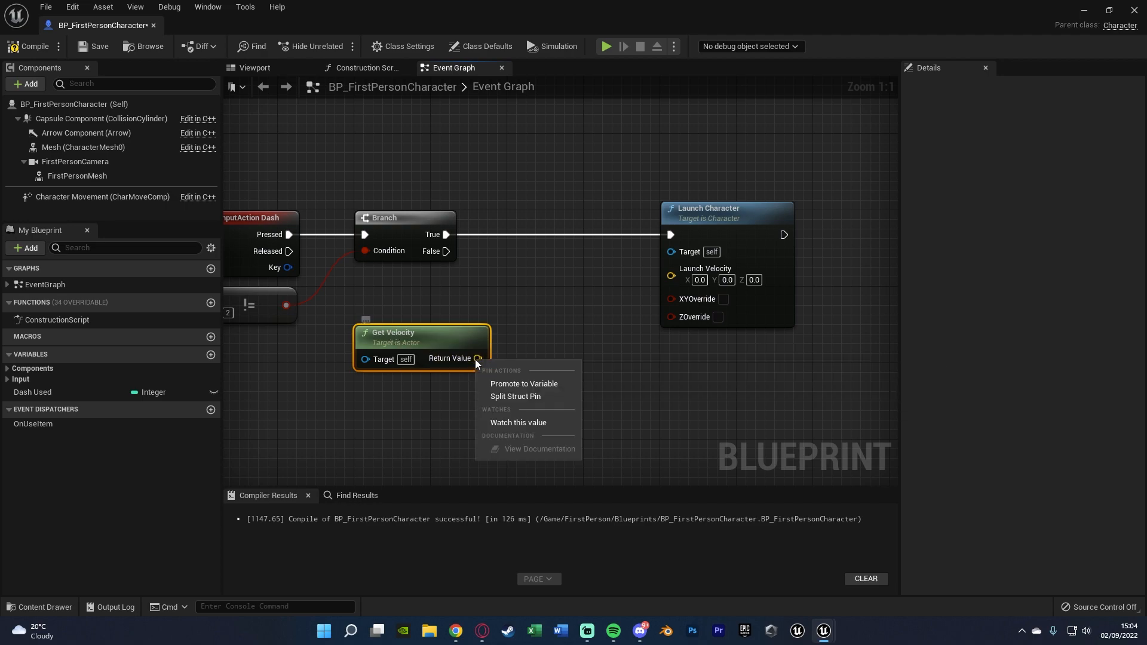
click(514, 395)
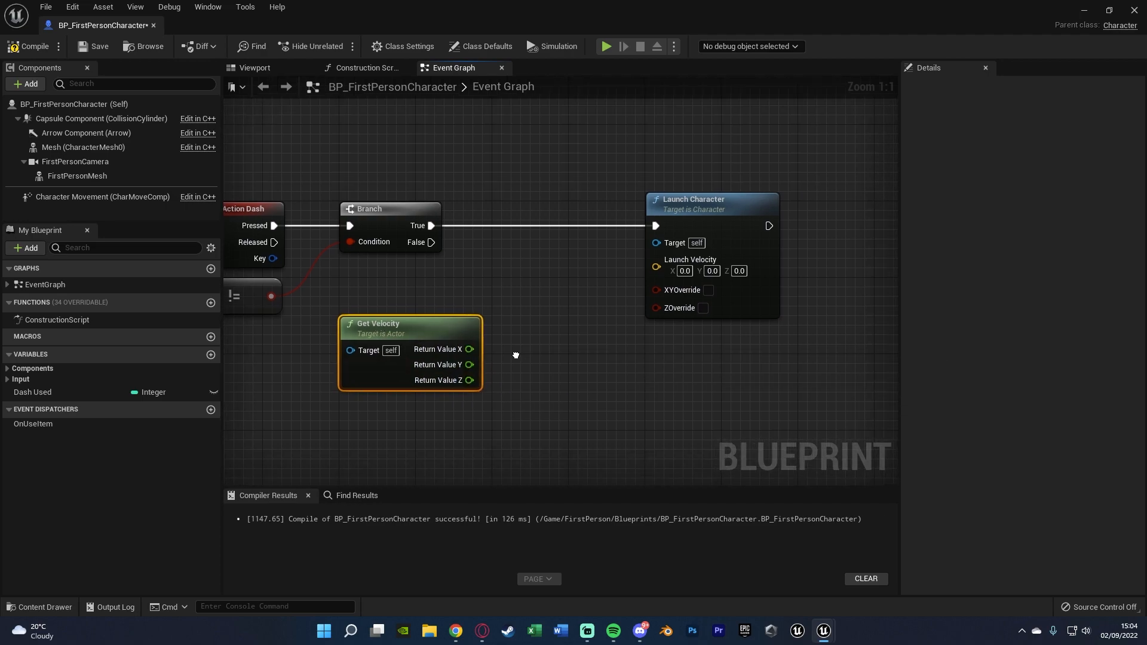
mouse_move(438, 365)
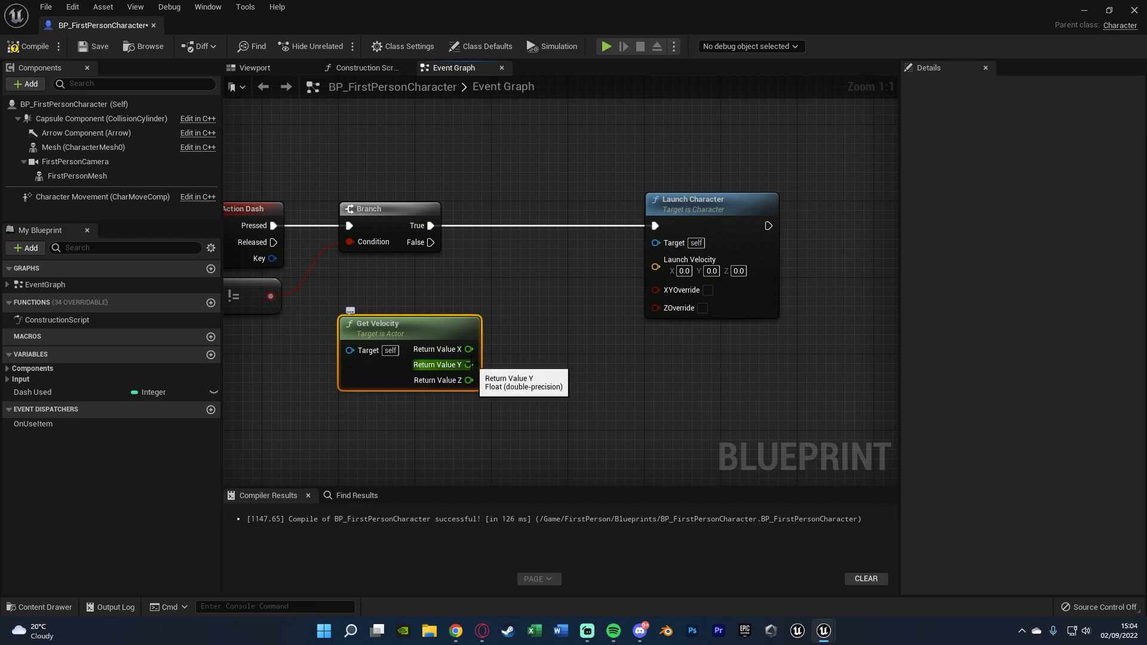
mouse_move(558, 369)
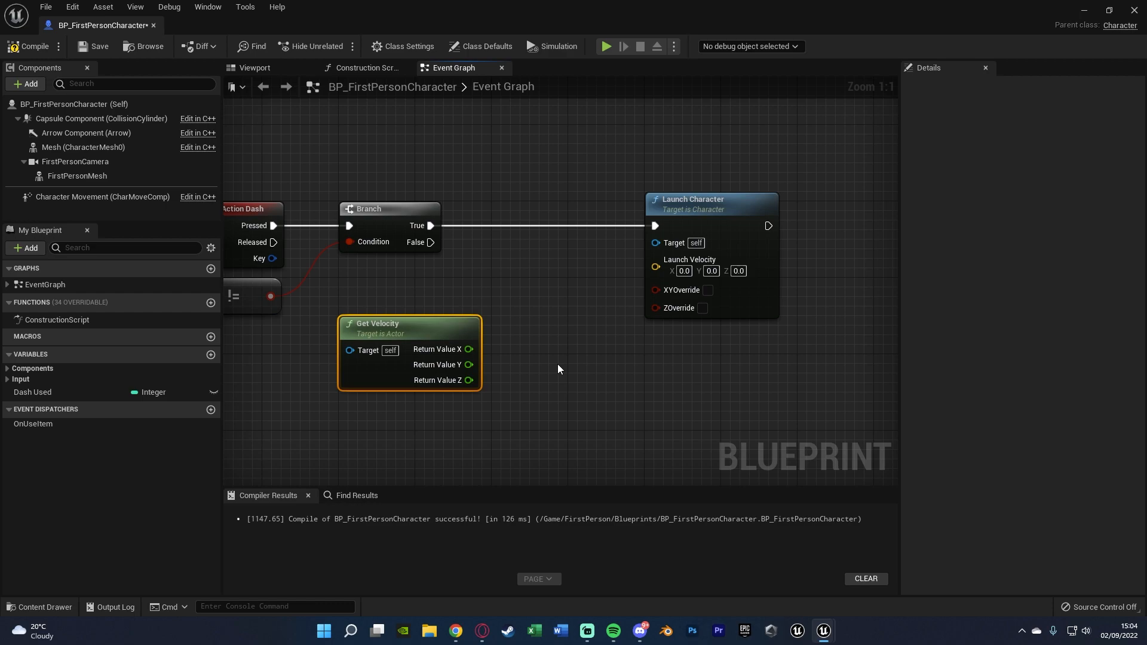
mouse_move(469, 380)
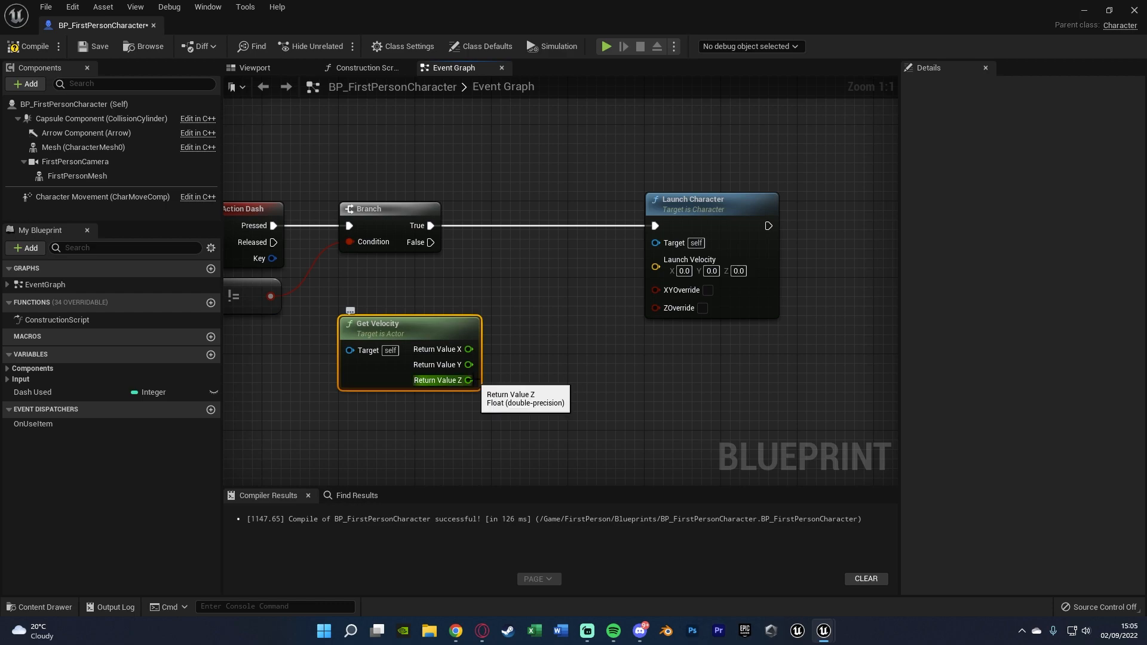
mouse_move(504, 395)
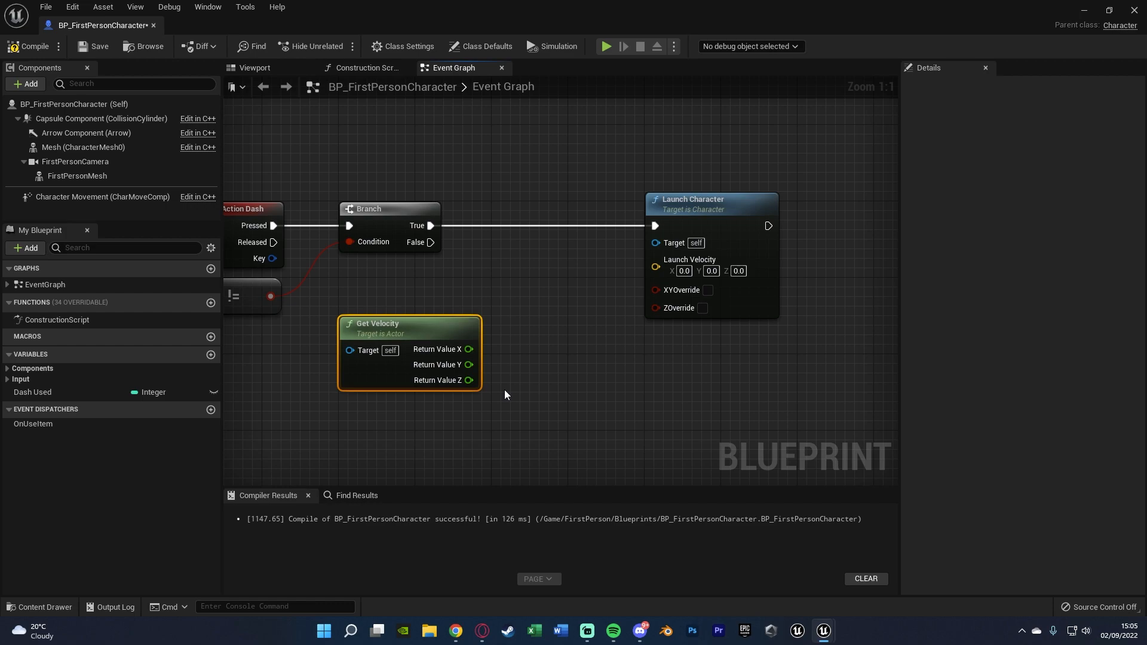
mouse_move(469, 380)
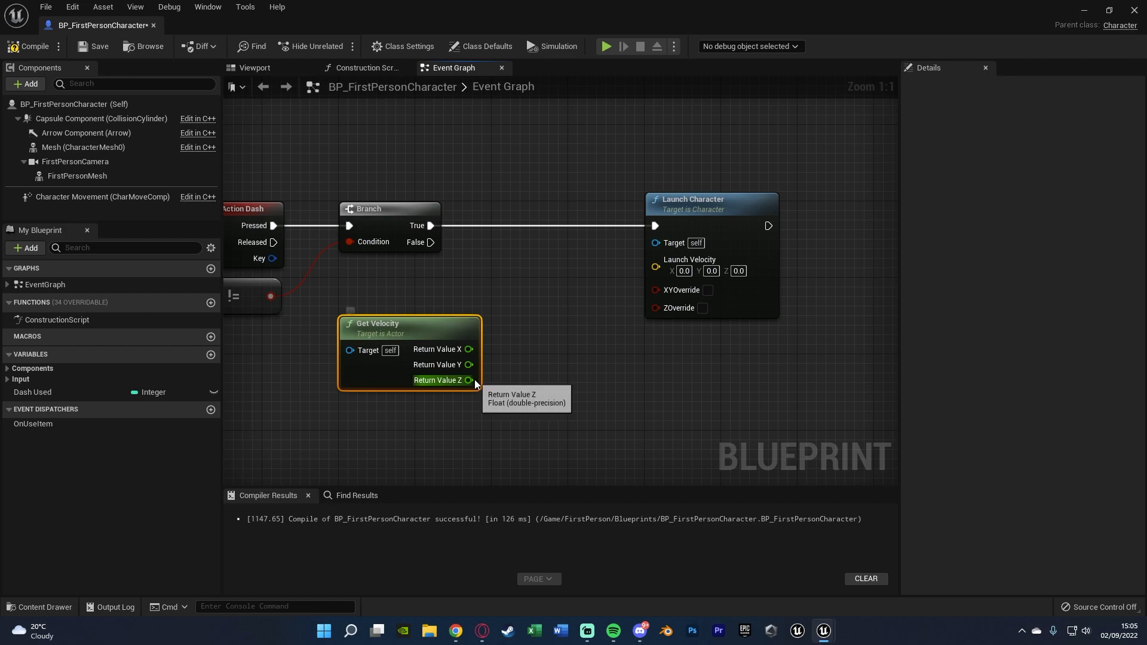
mouse_move(461, 349)
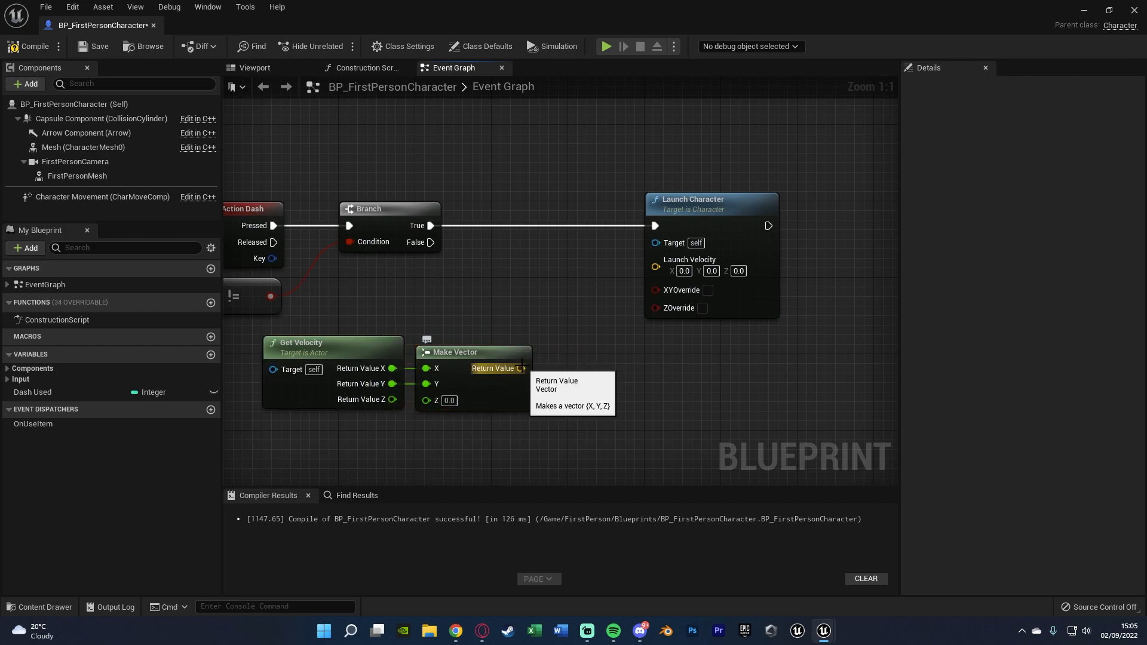
drag(523, 368, 599, 359)
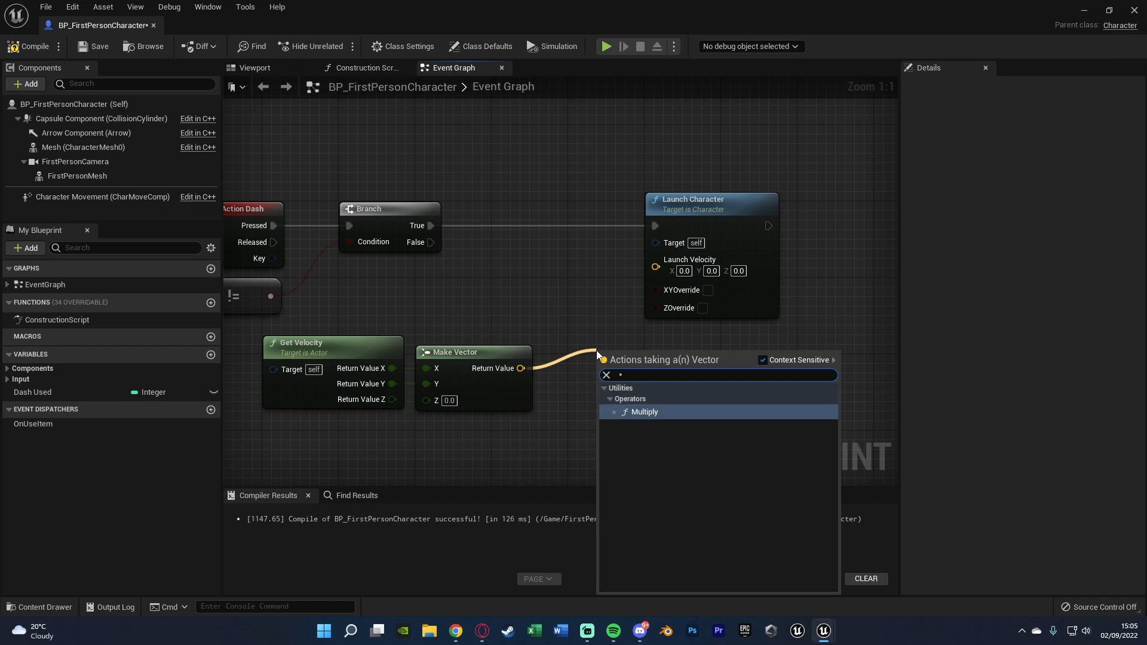
click(644, 413)
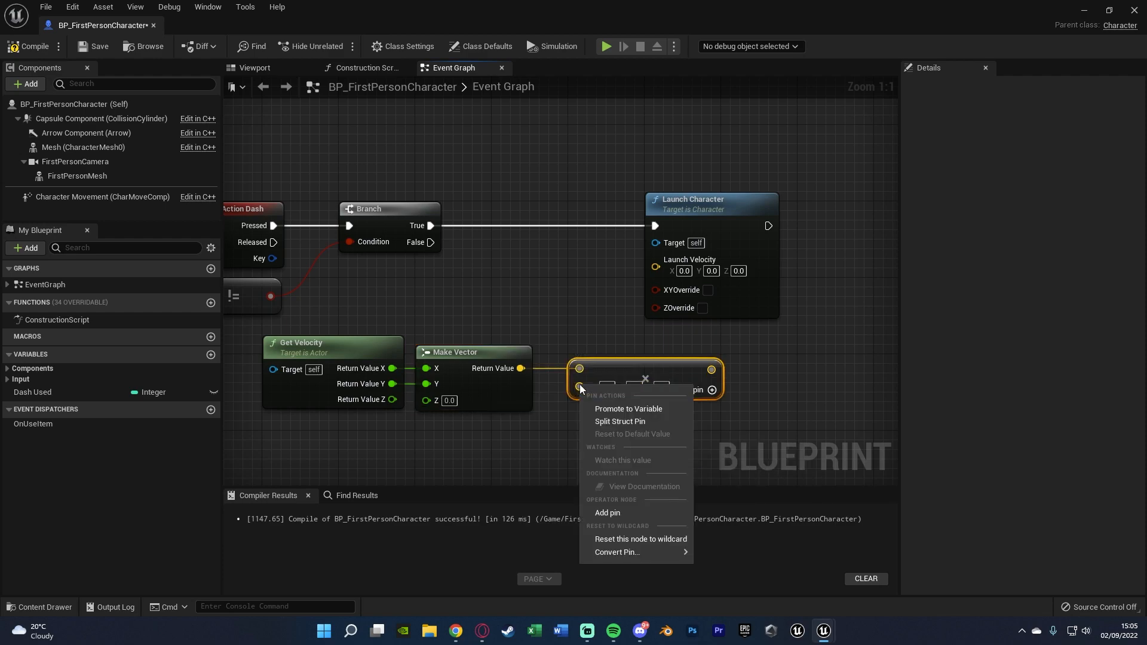
mouse_move(617, 552)
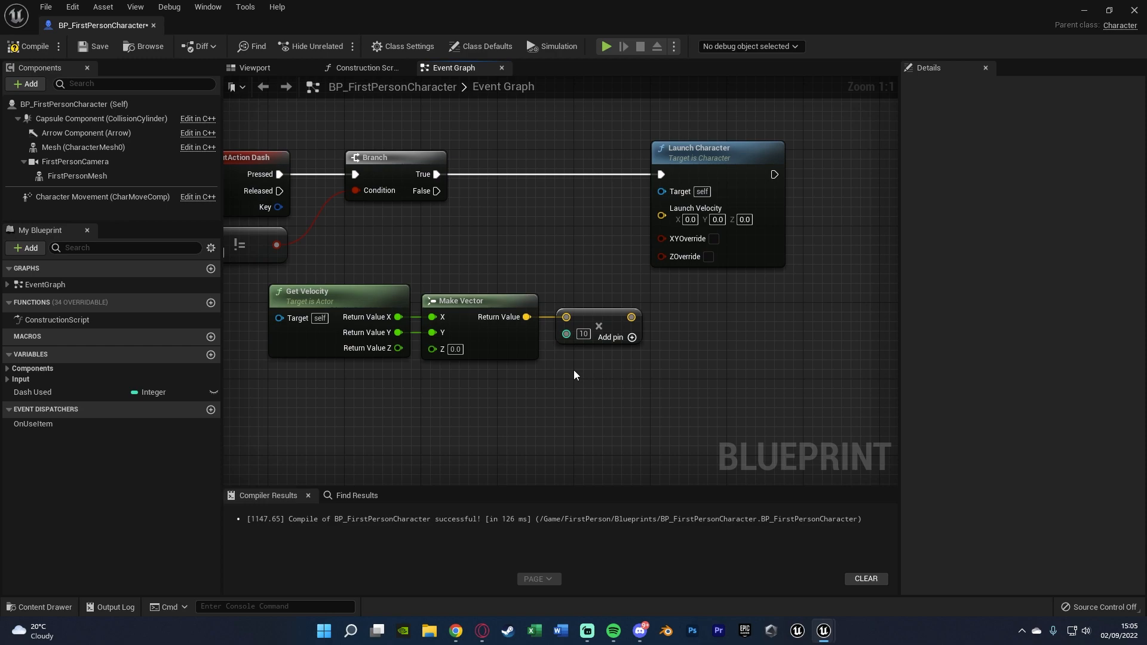
mouse_move(612, 370)
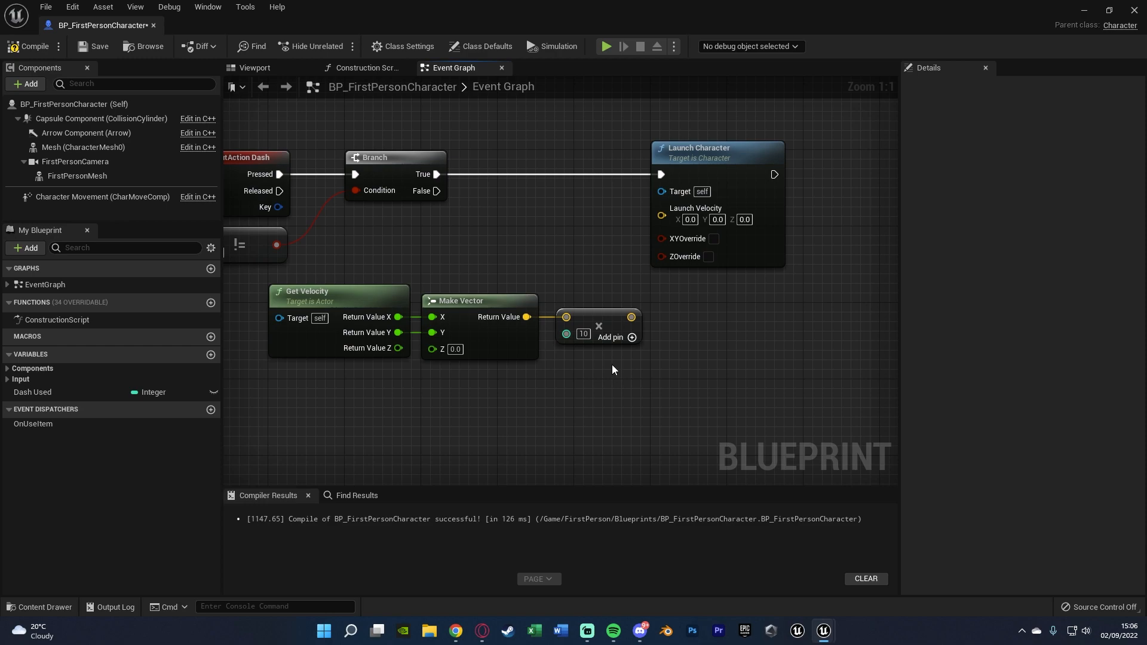
drag(613, 370, 563, 424)
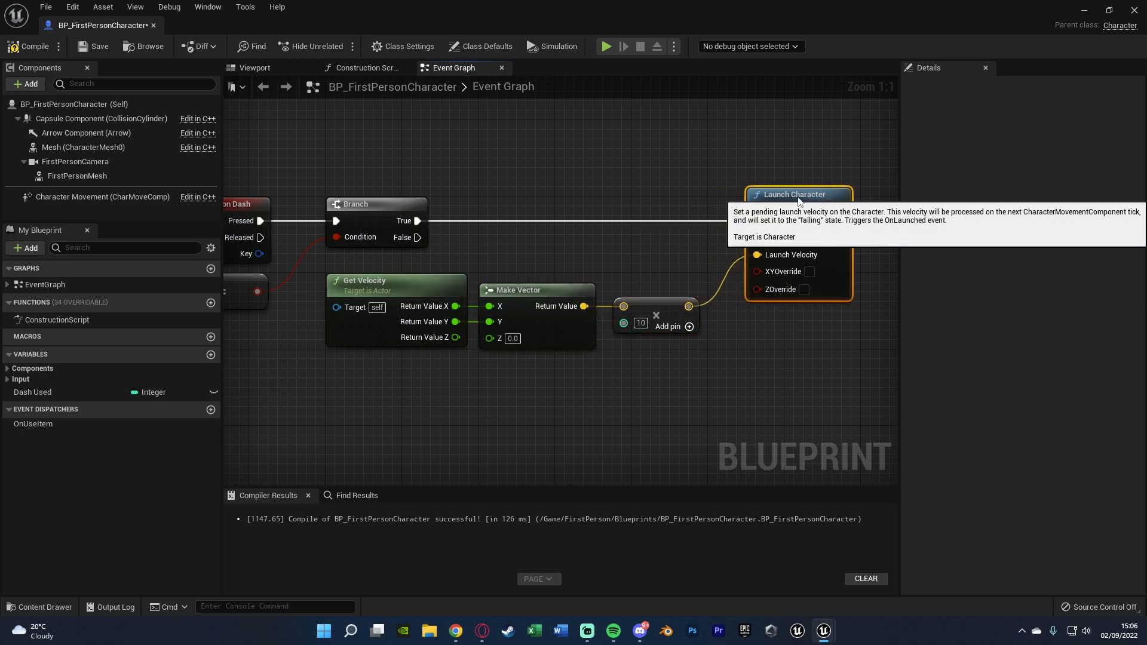
mouse_move(757, 397)
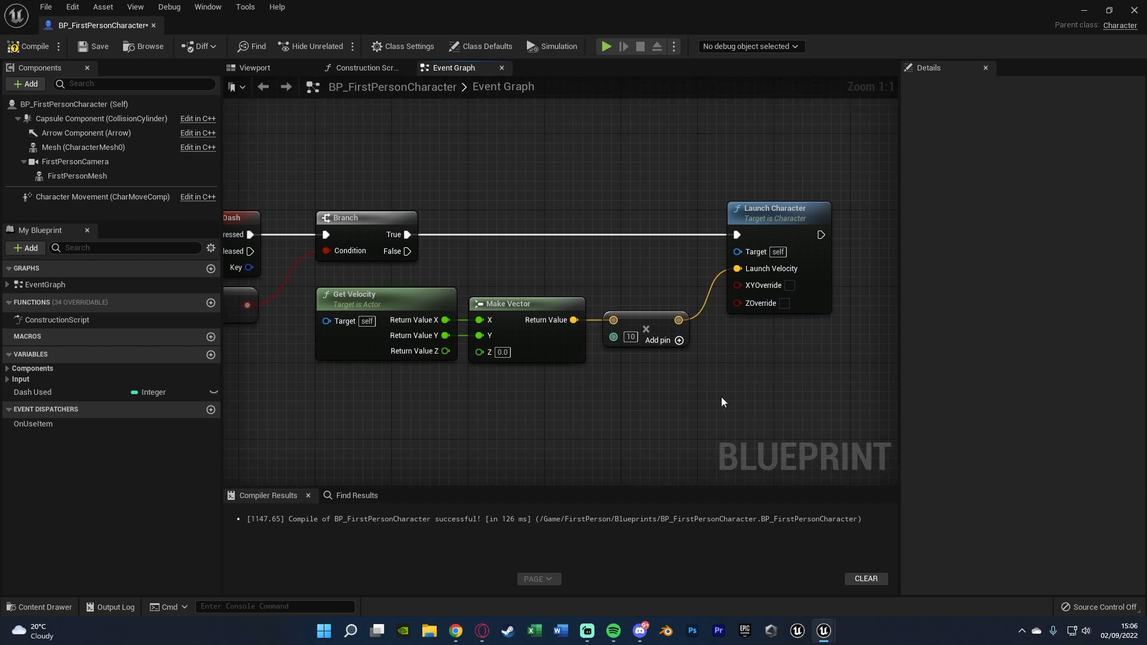
mouse_move(622, 381)
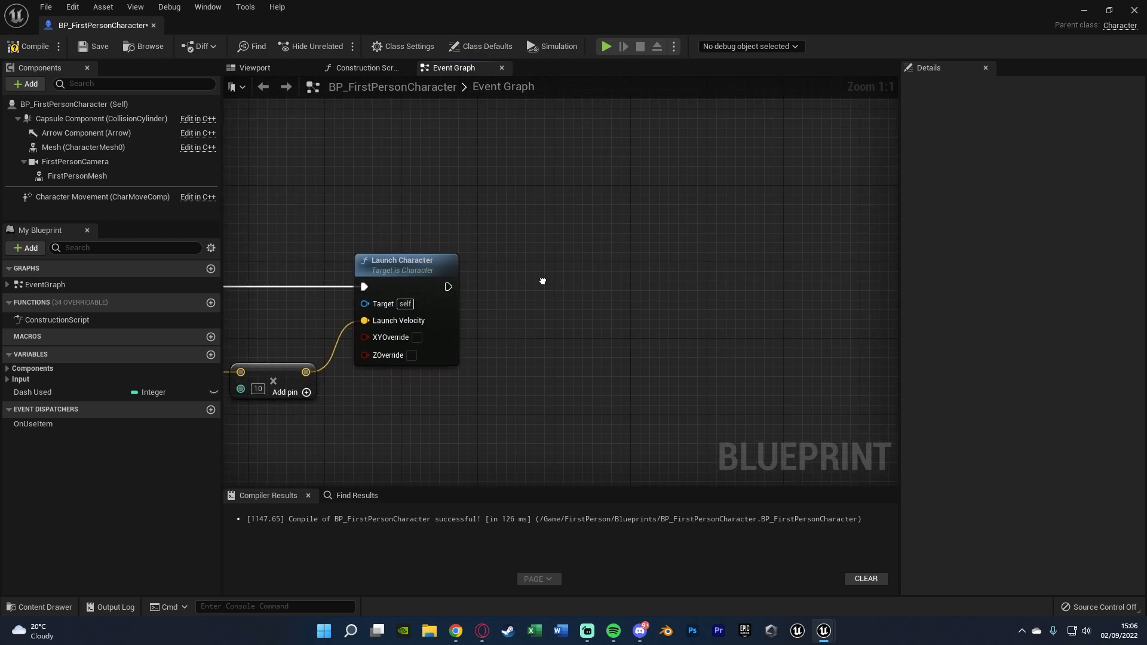
After Launch Character, increment Dash Used and compare the result with == 2
click(32, 392)
text(inc)
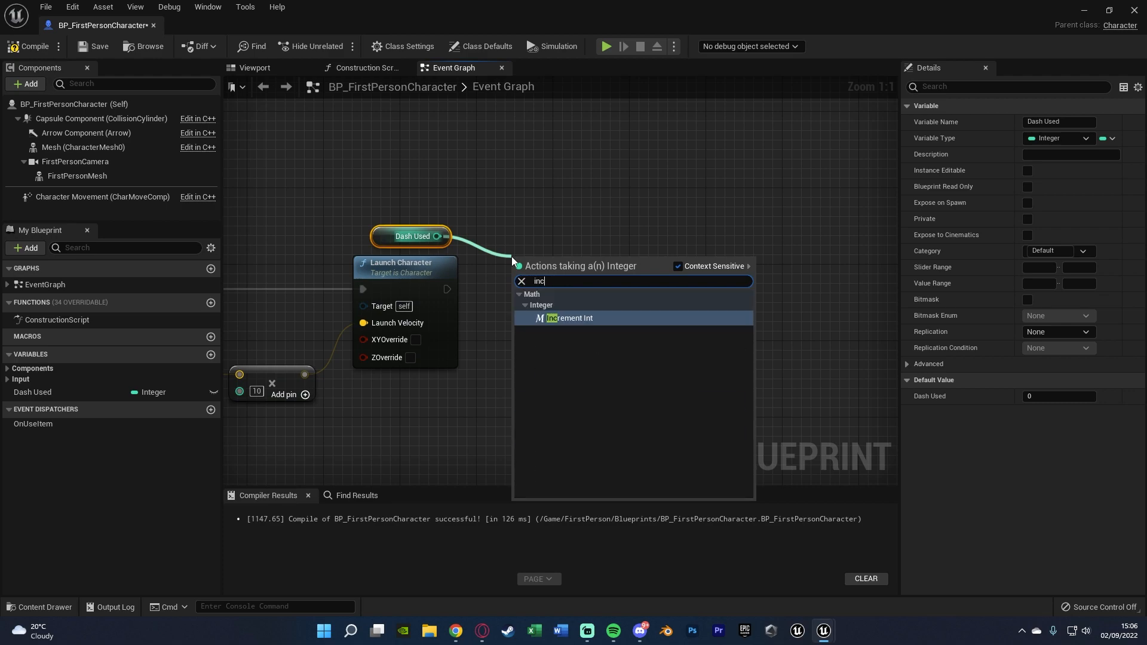
click(573, 318)
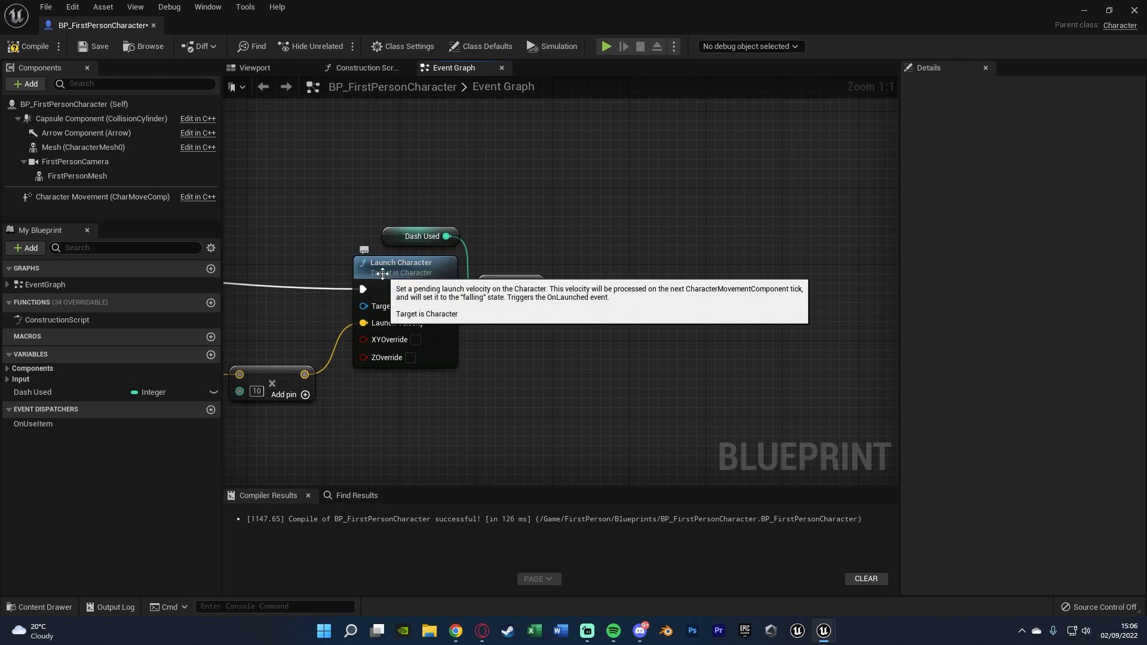
mouse_move(524, 322)
text(==)
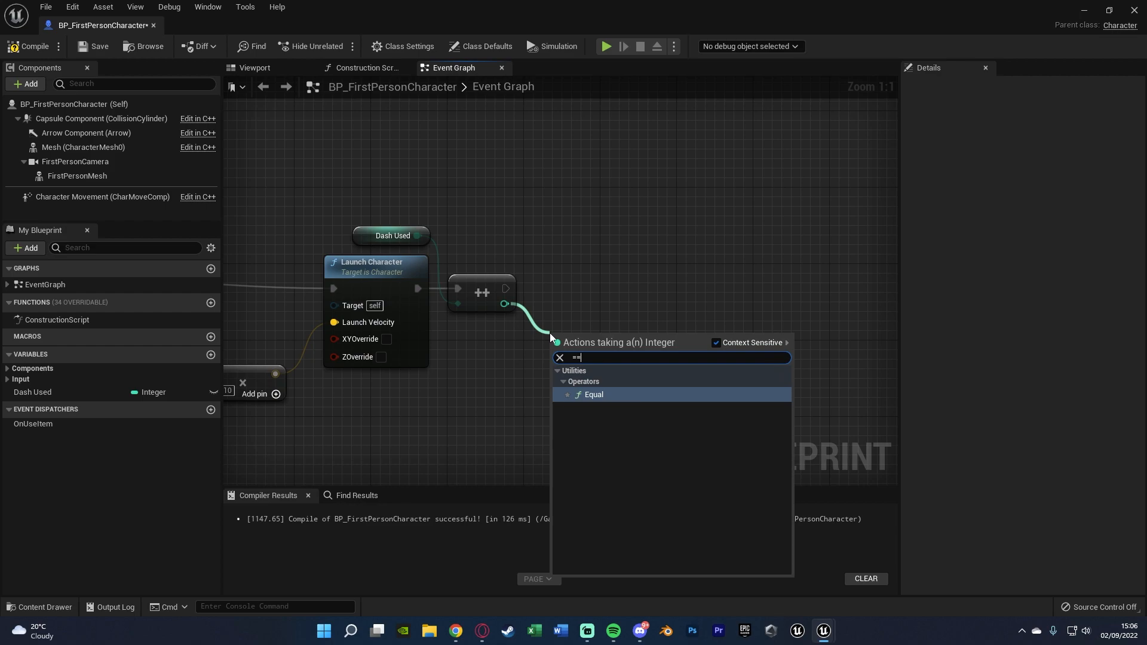
click(594, 394)
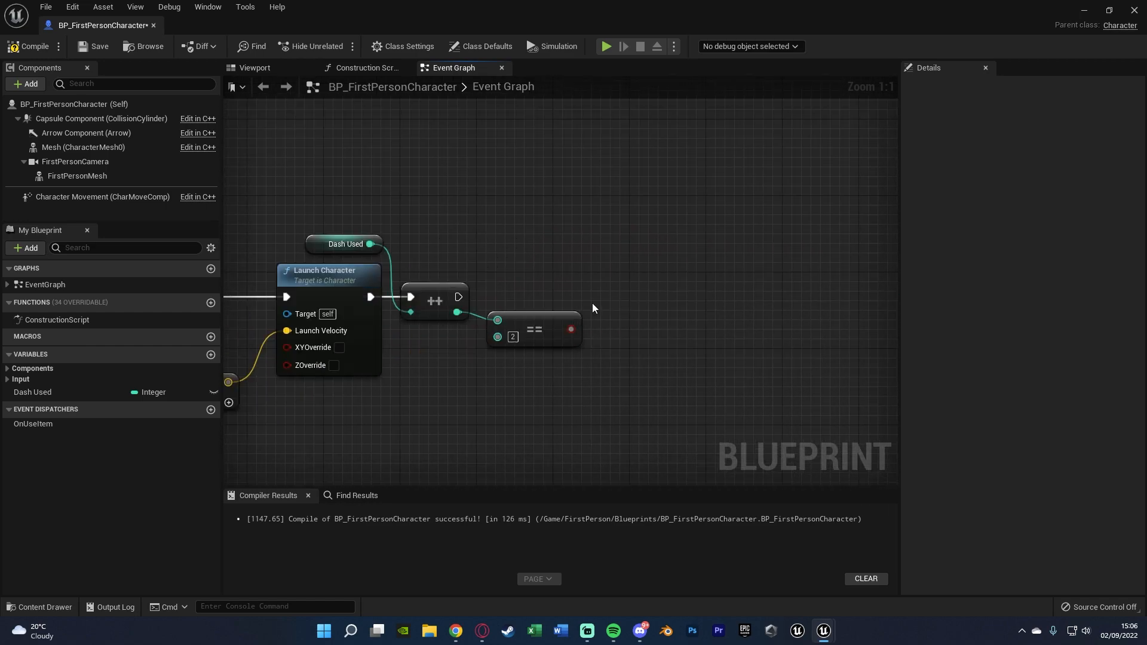
mouse_move(605, 338)
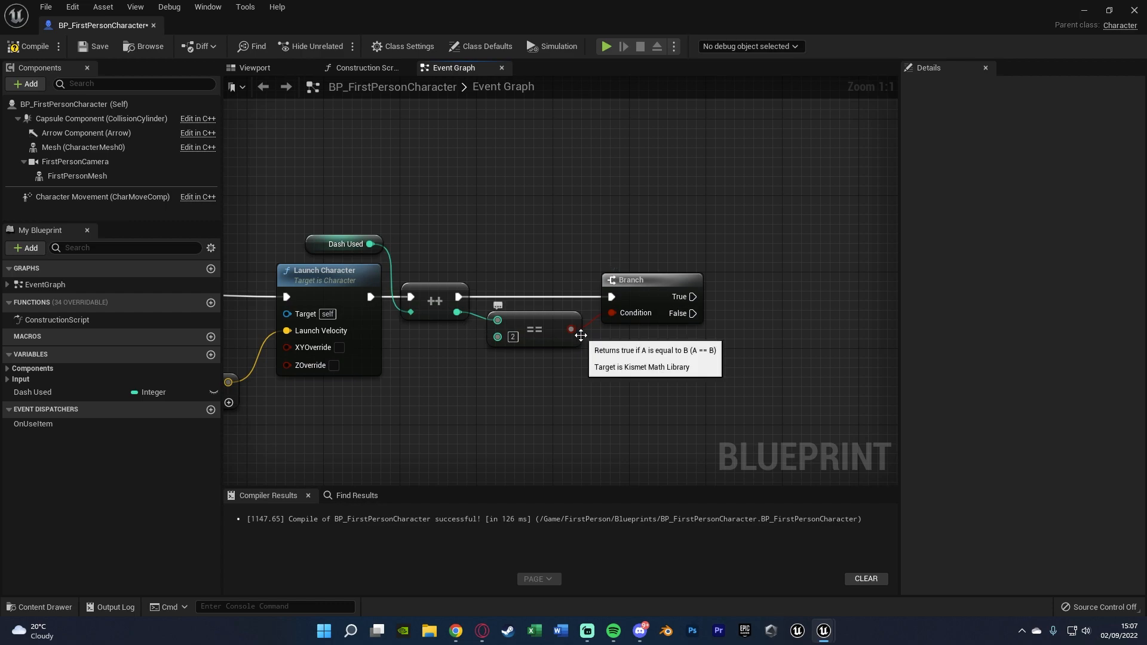
mouse_move(731, 293)
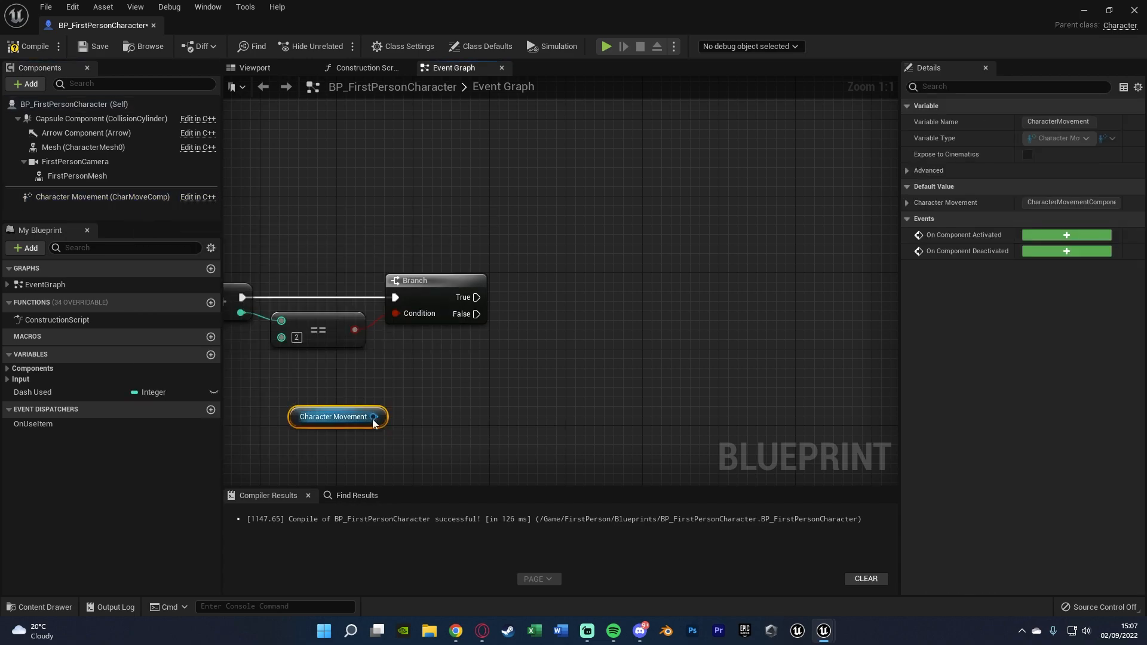
Add an Is Falling check from Character Movement feeding a second Branch after the first Branch's True
drag(373, 416, 412, 420)
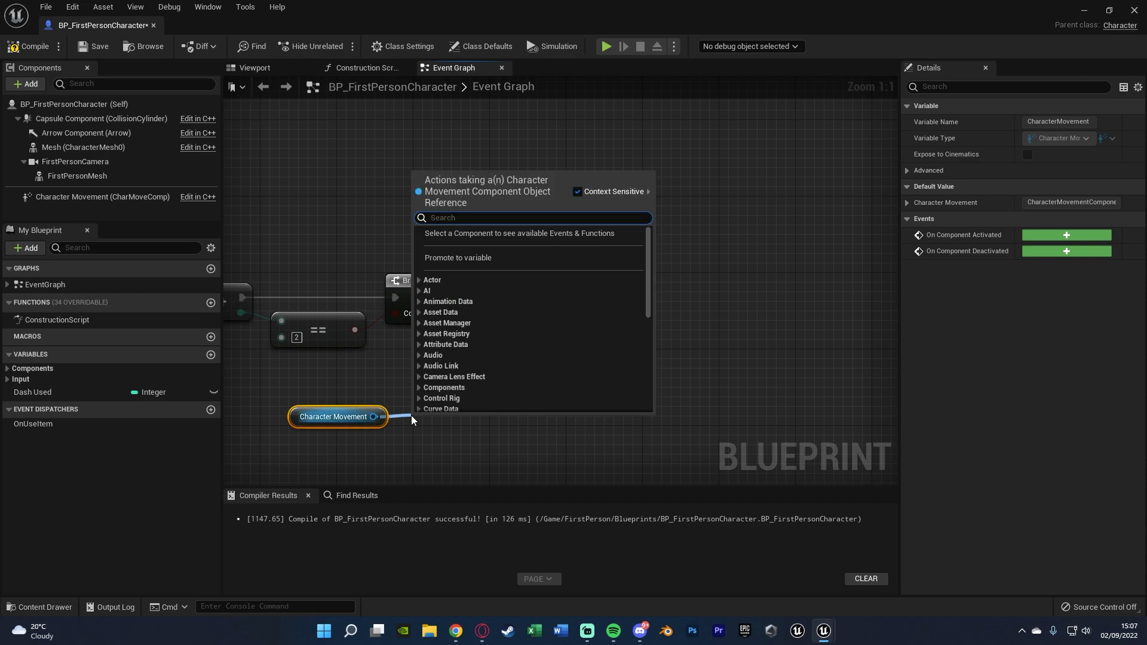
text(is falling)
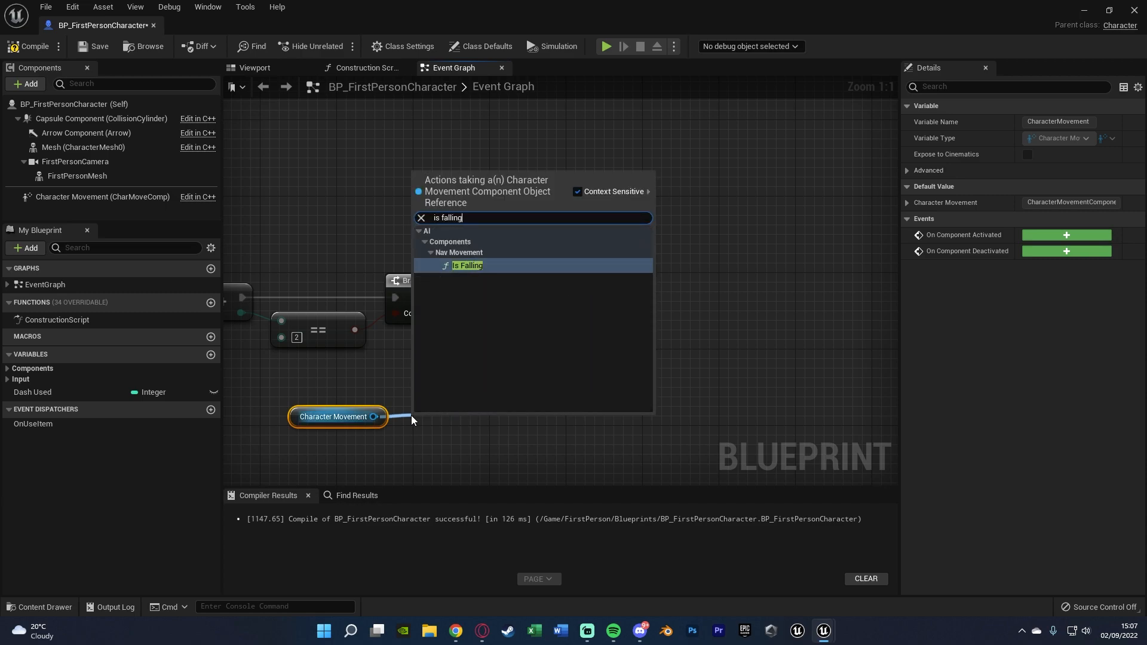
click(467, 265)
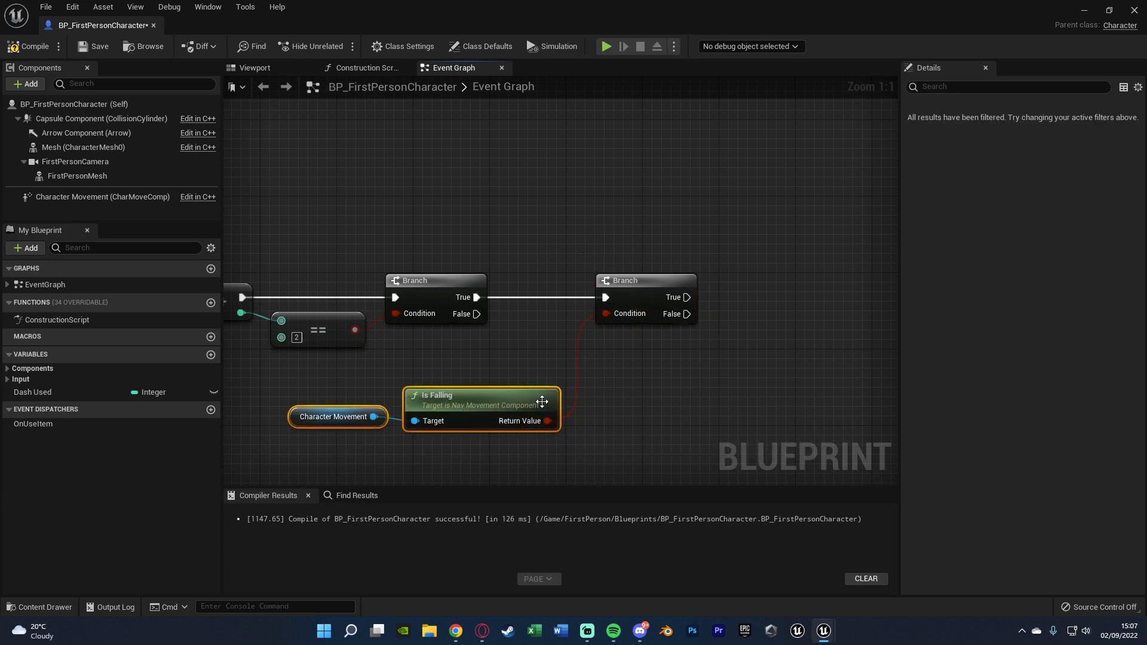
right_click(405, 419)
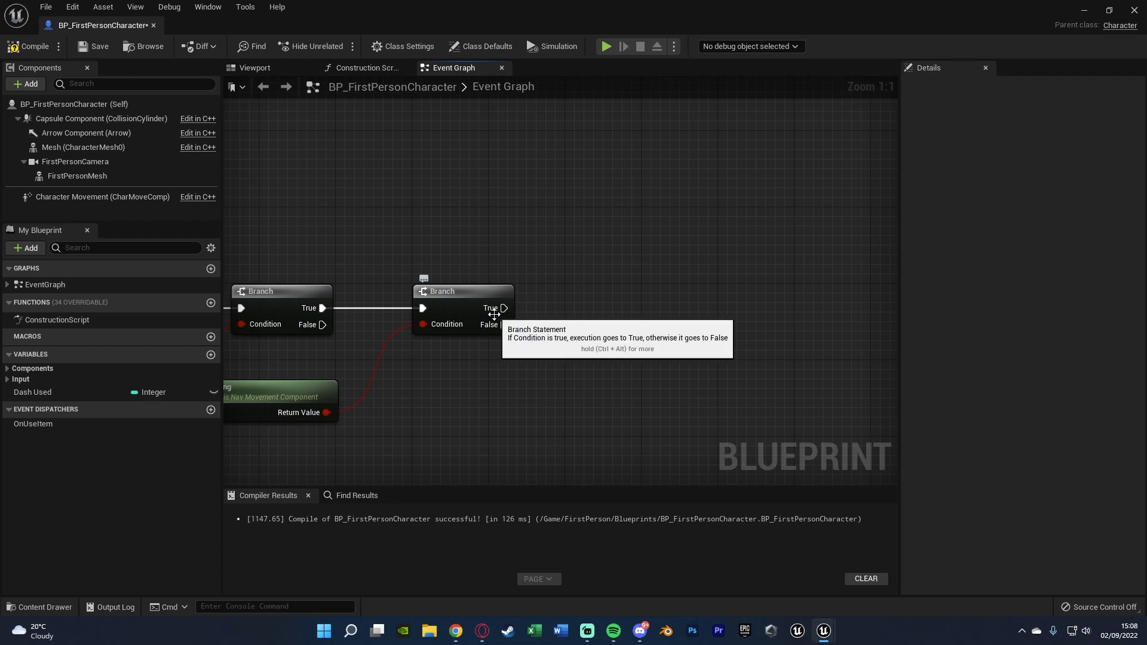
mouse_move(432, 333)
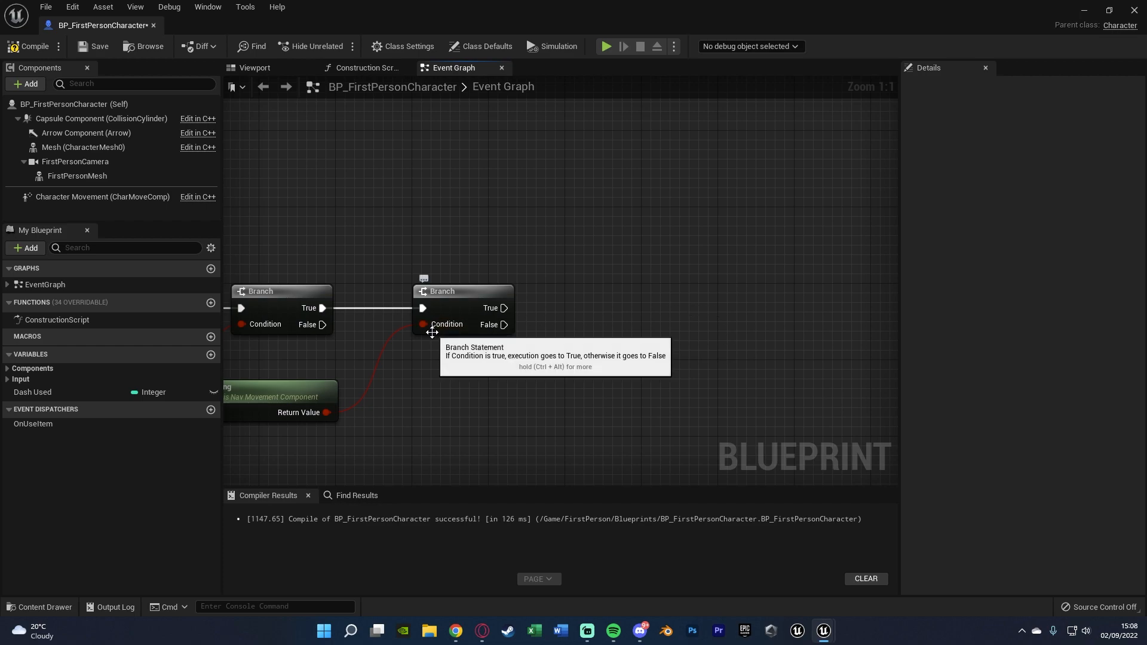
mouse_move(505, 326)
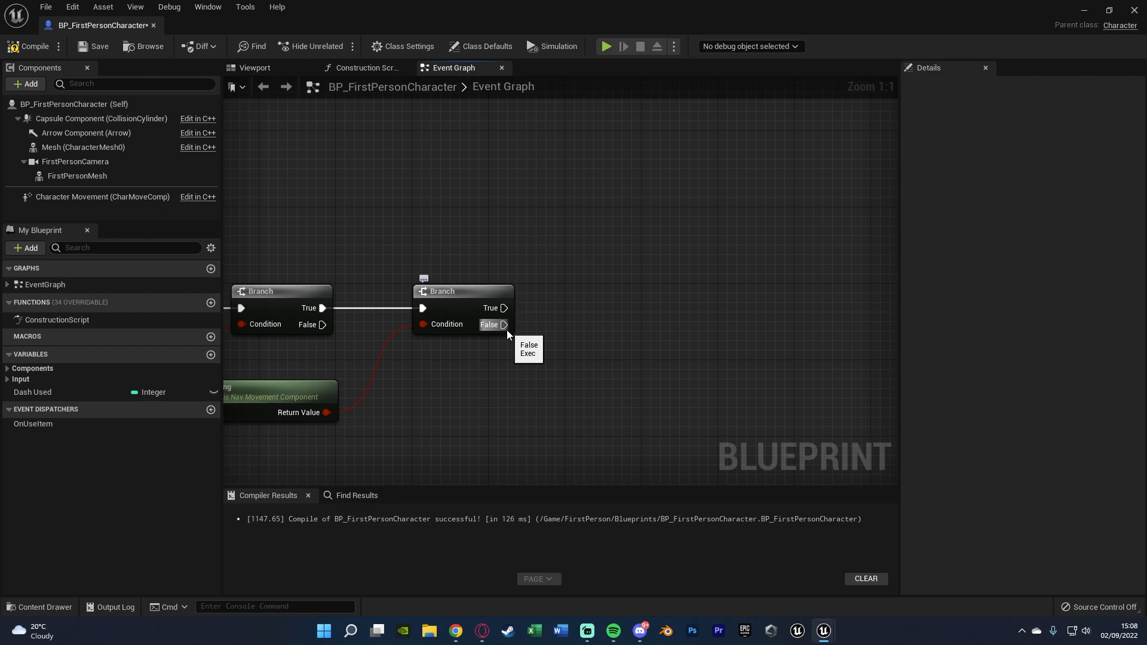
mouse_move(550, 321)
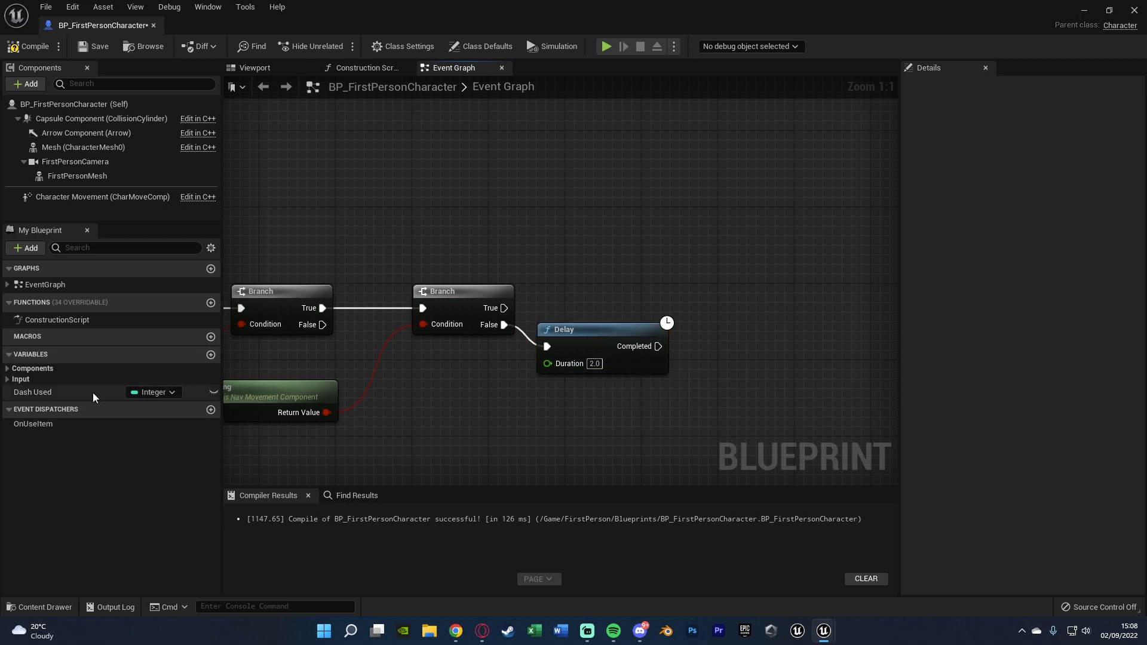
After a 2.0-second Delay on the False pin, set Dash Used back to 0
click(32, 392)
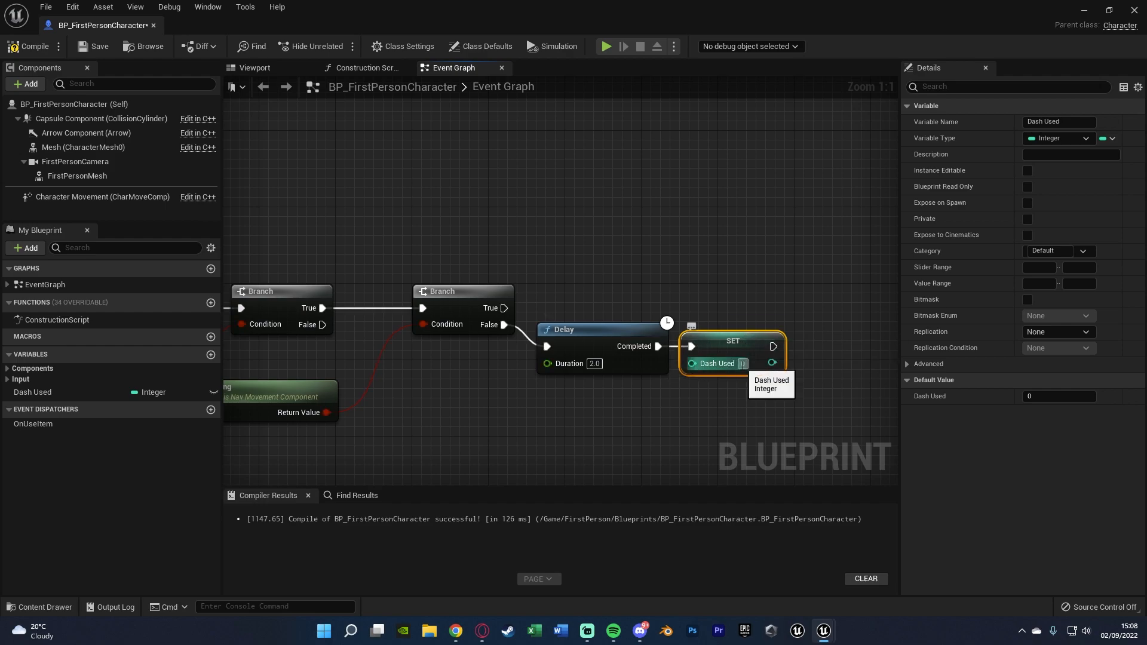
click(695, 419)
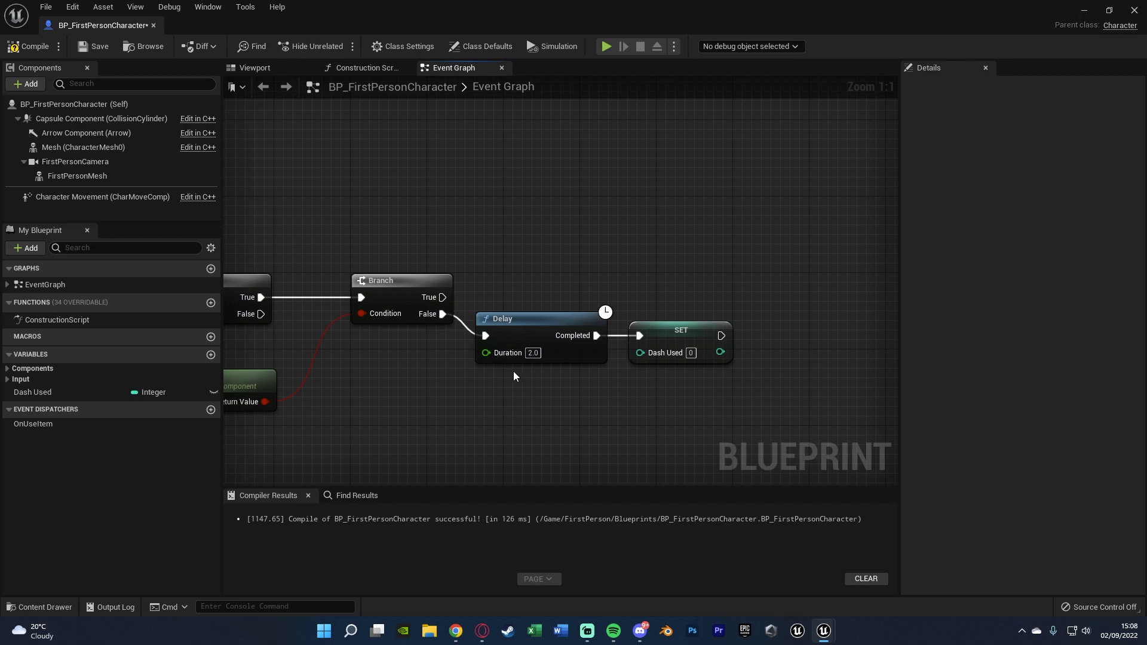
mouse_move(480, 402)
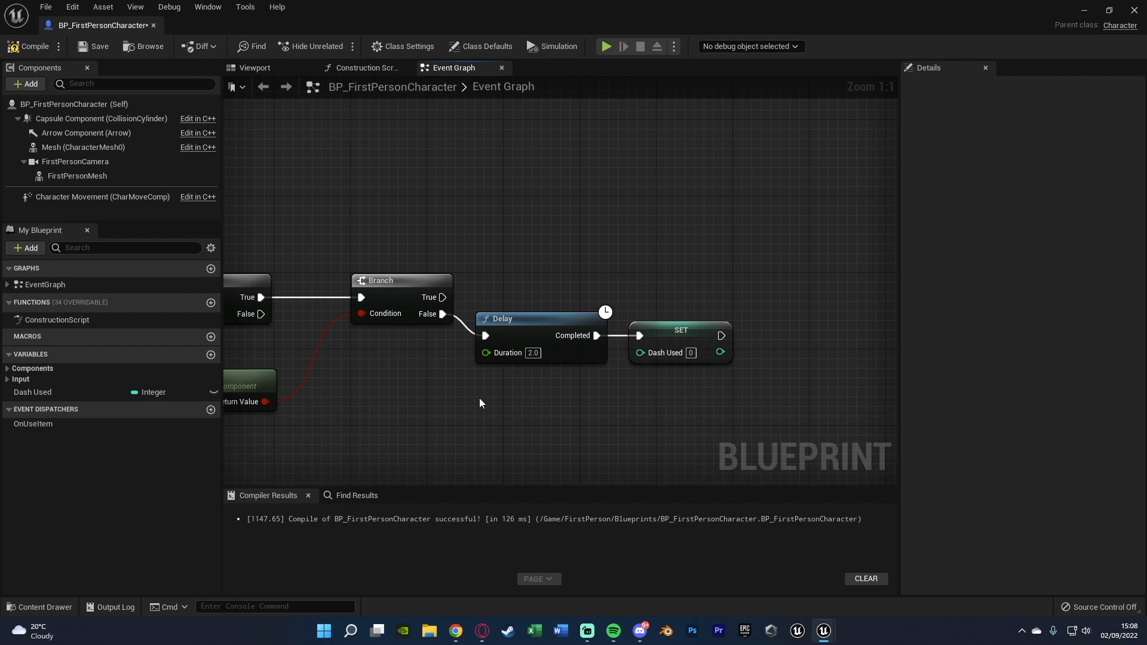
mouse_move(480, 395)
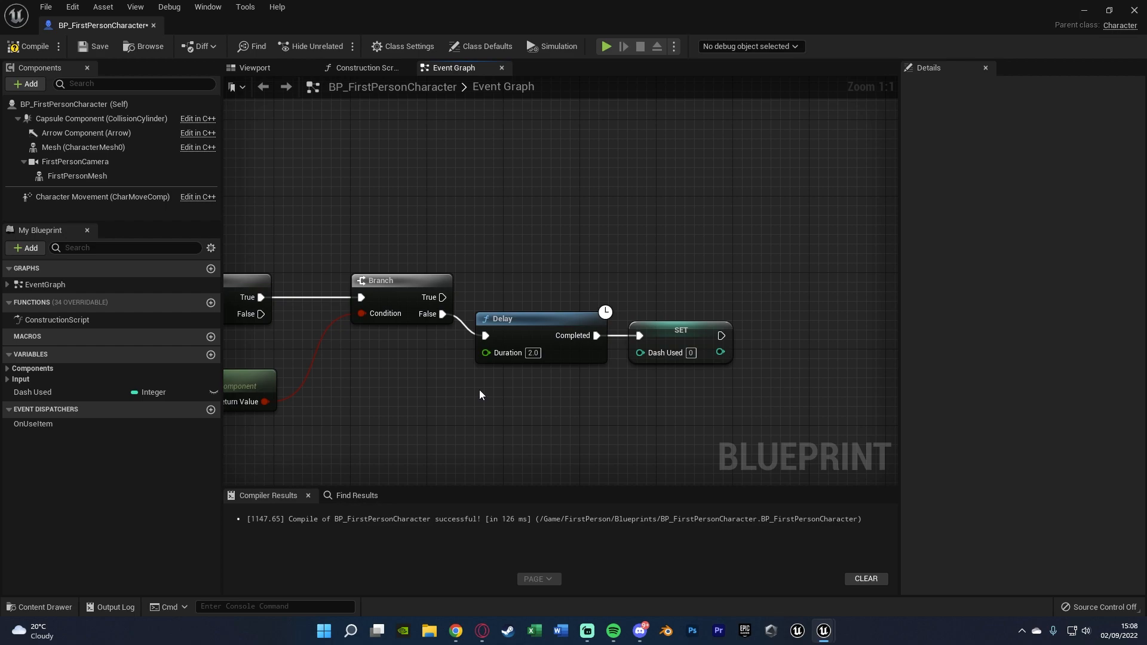
drag(483, 396, 531, 389)
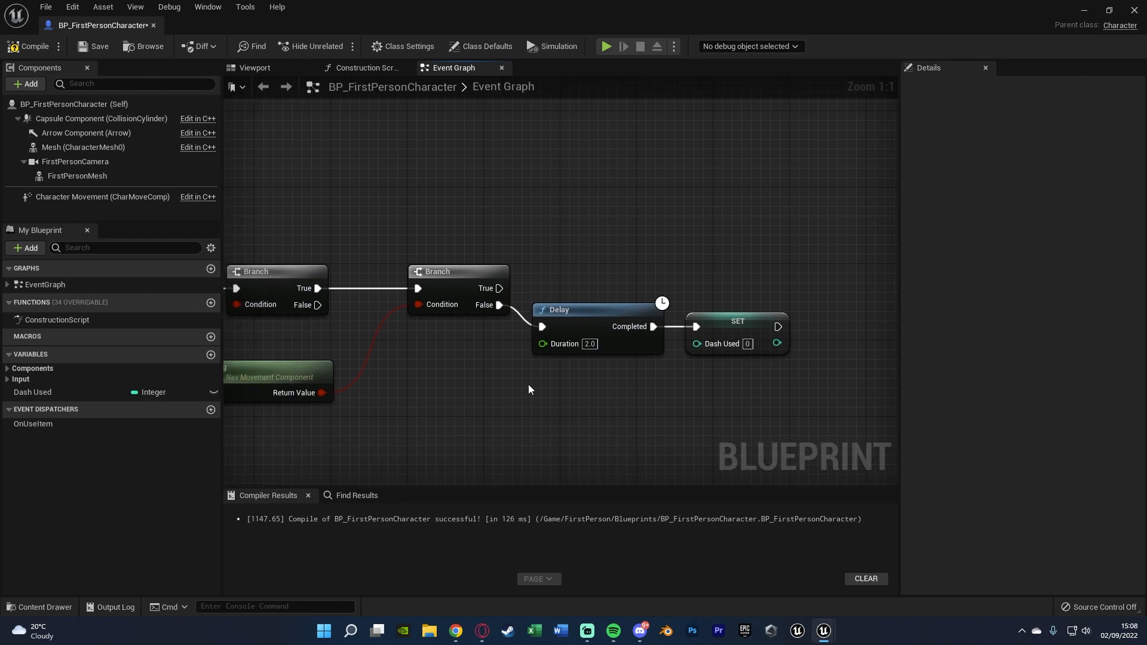
mouse_move(504, 365)
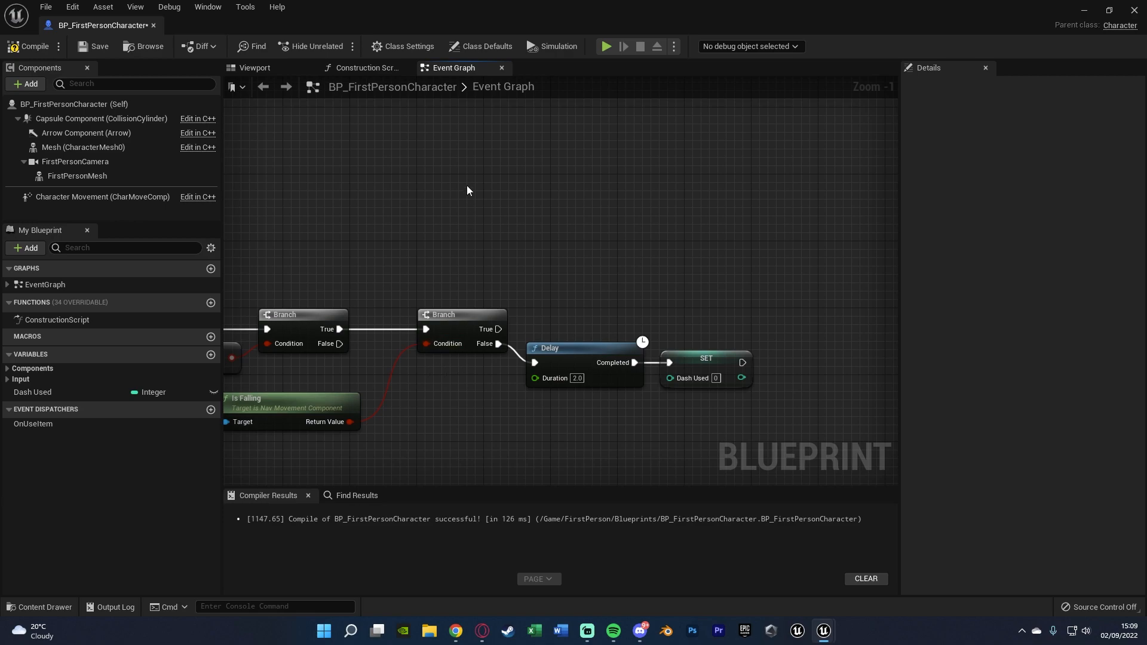
Add Event On Landed and wire its exec into the equal-to-2 Branch
text(event on lad)
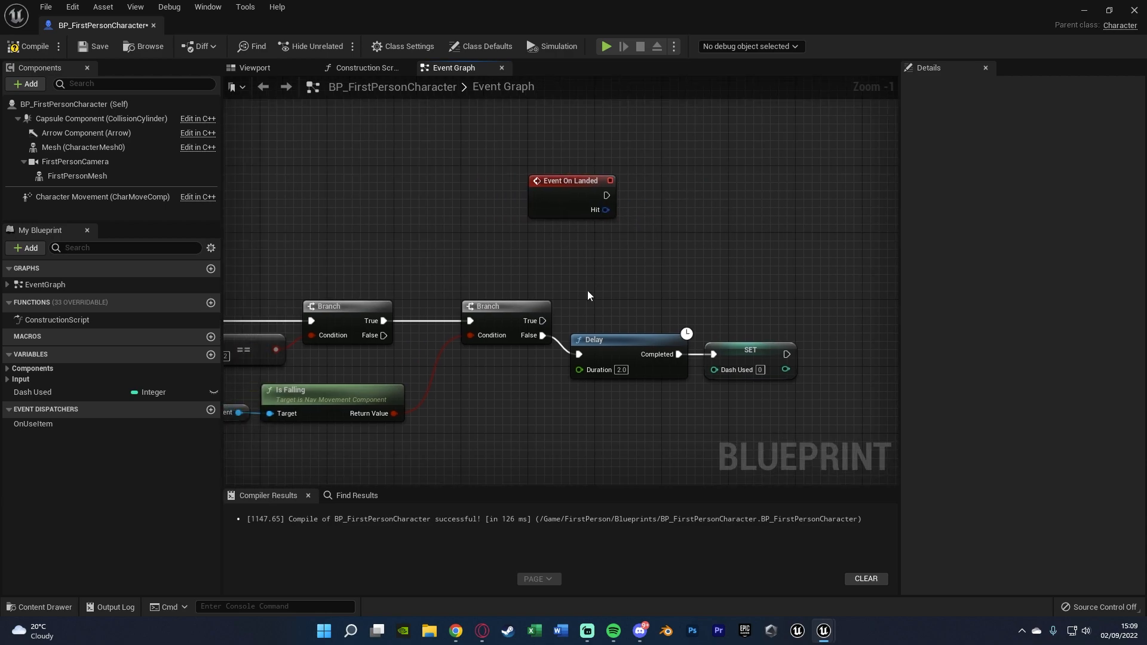
mouse_move(544, 320)
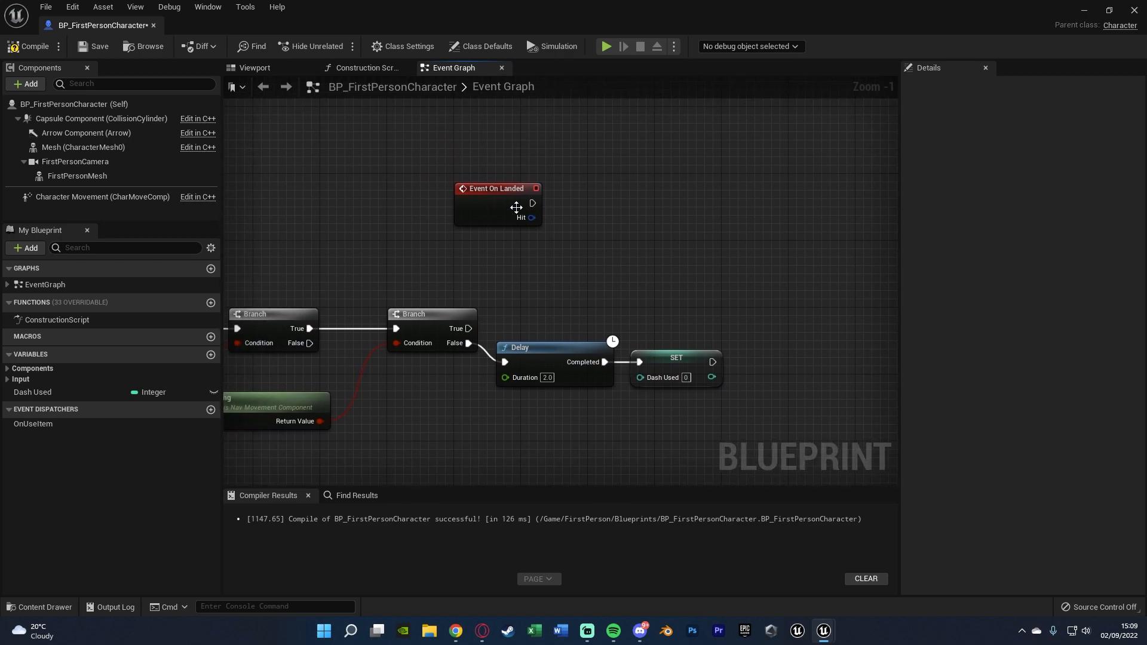
mouse_move(507, 205)
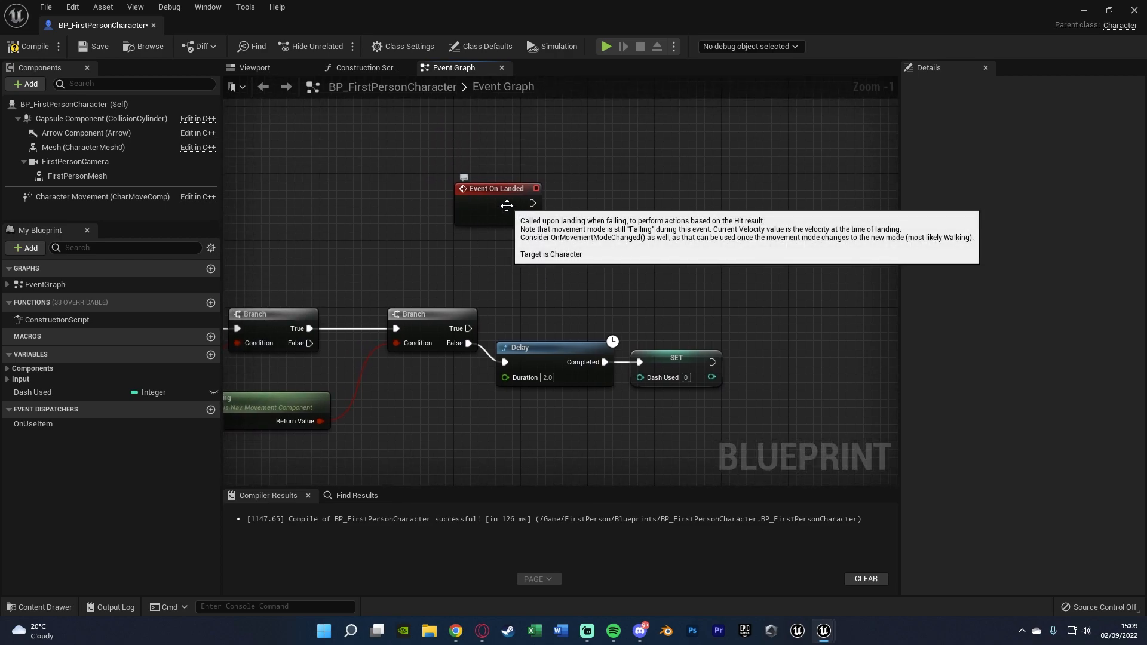
drag(506, 204, 407, 208)
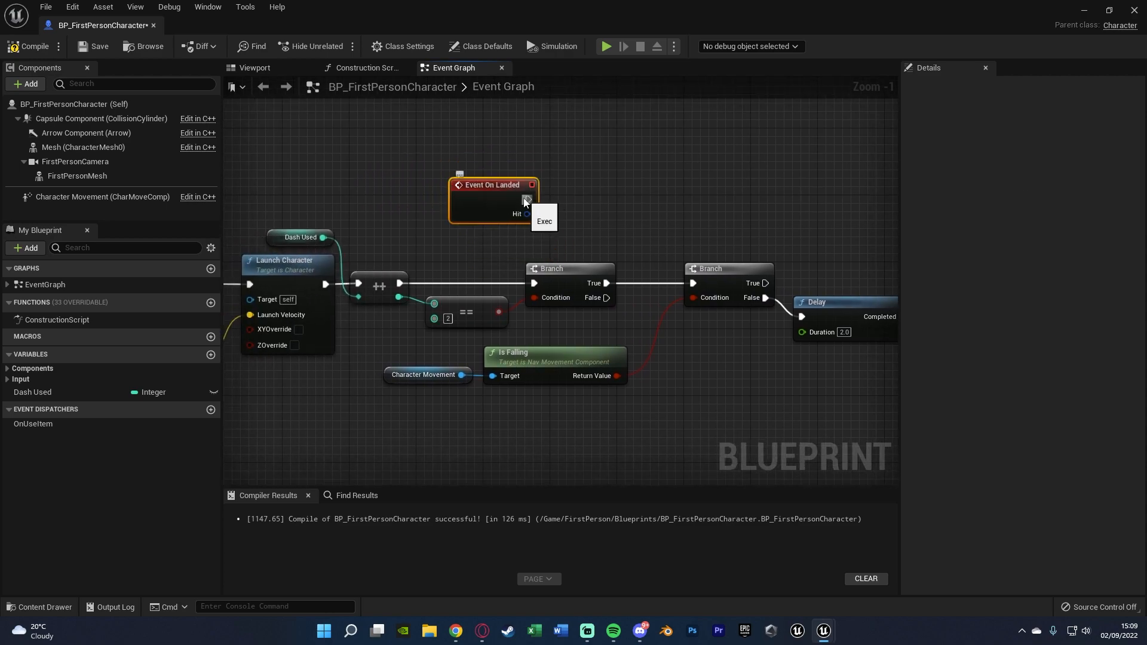
drag(533, 200, 530, 283)
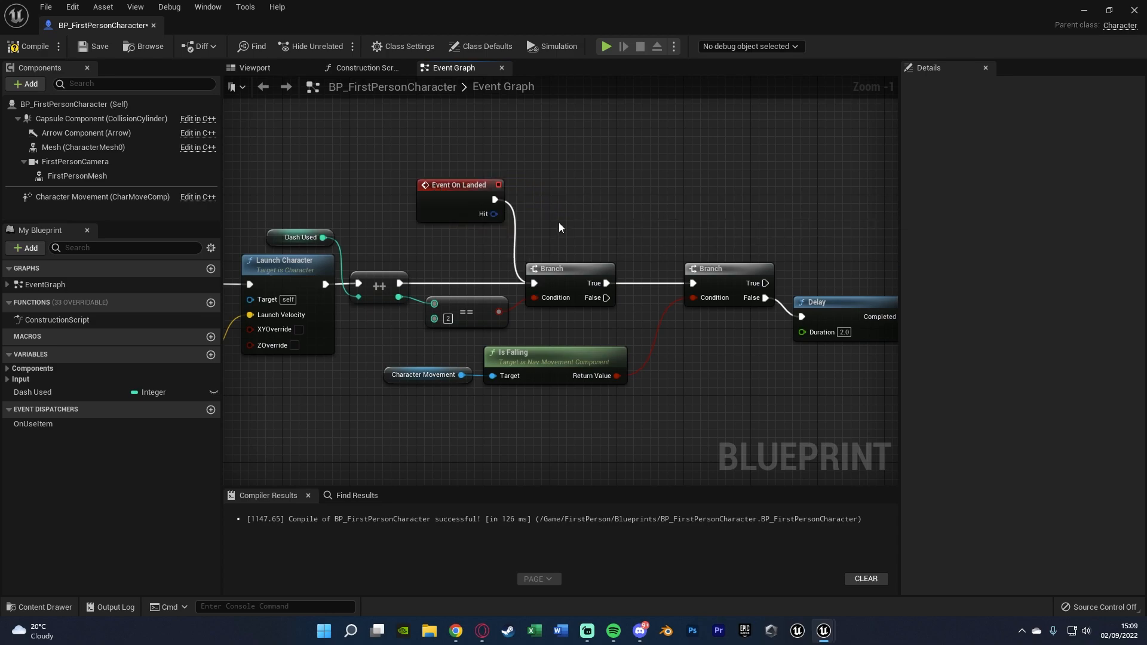
mouse_move(399, 182)
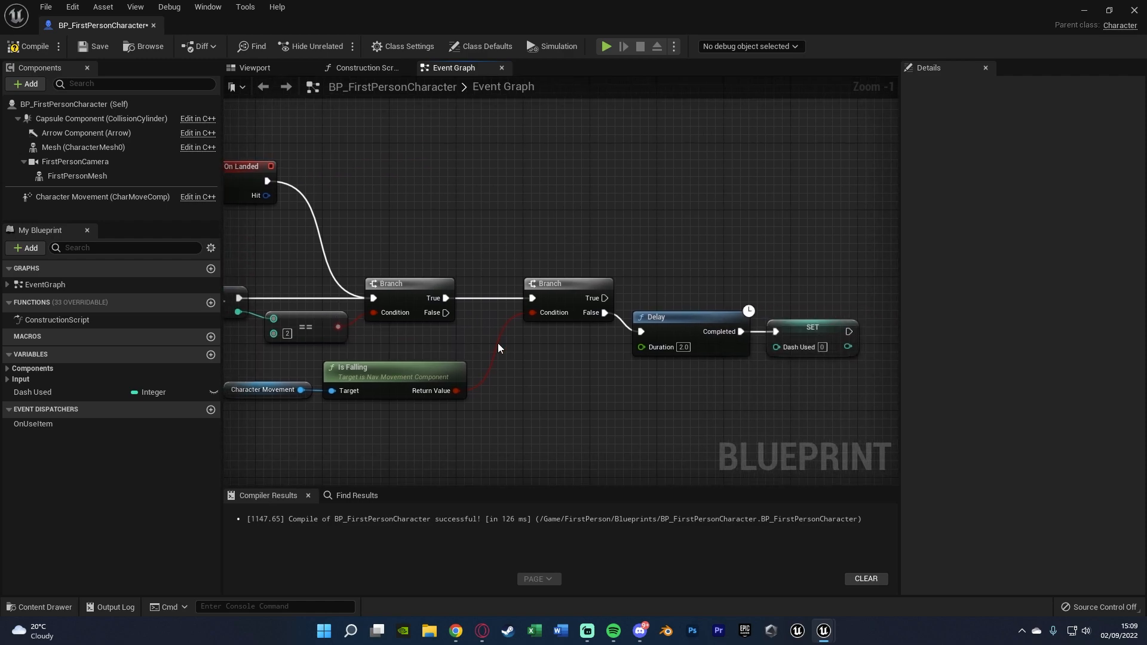
mouse_move(423, 291)
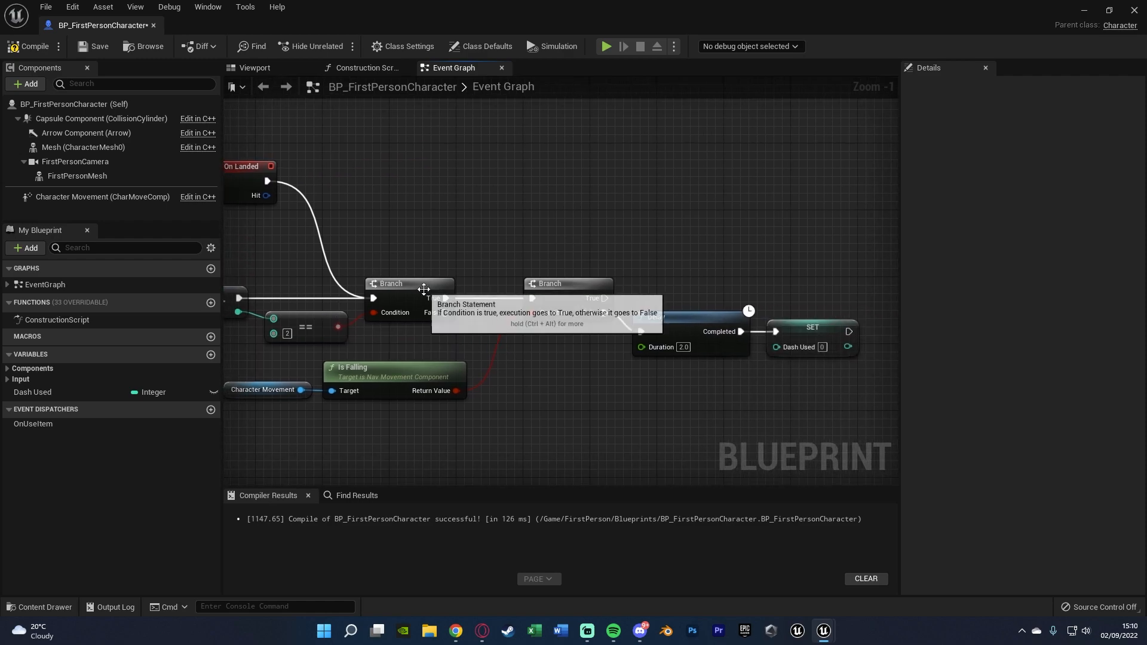
mouse_move(553, 330)
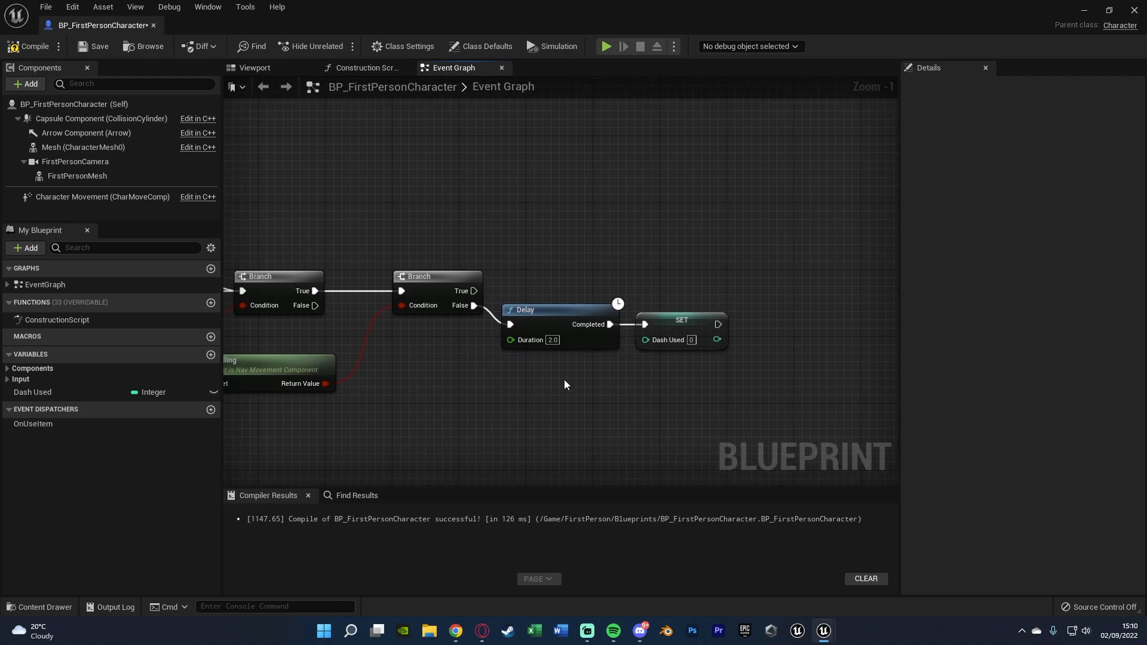
mouse_move(446, 369)
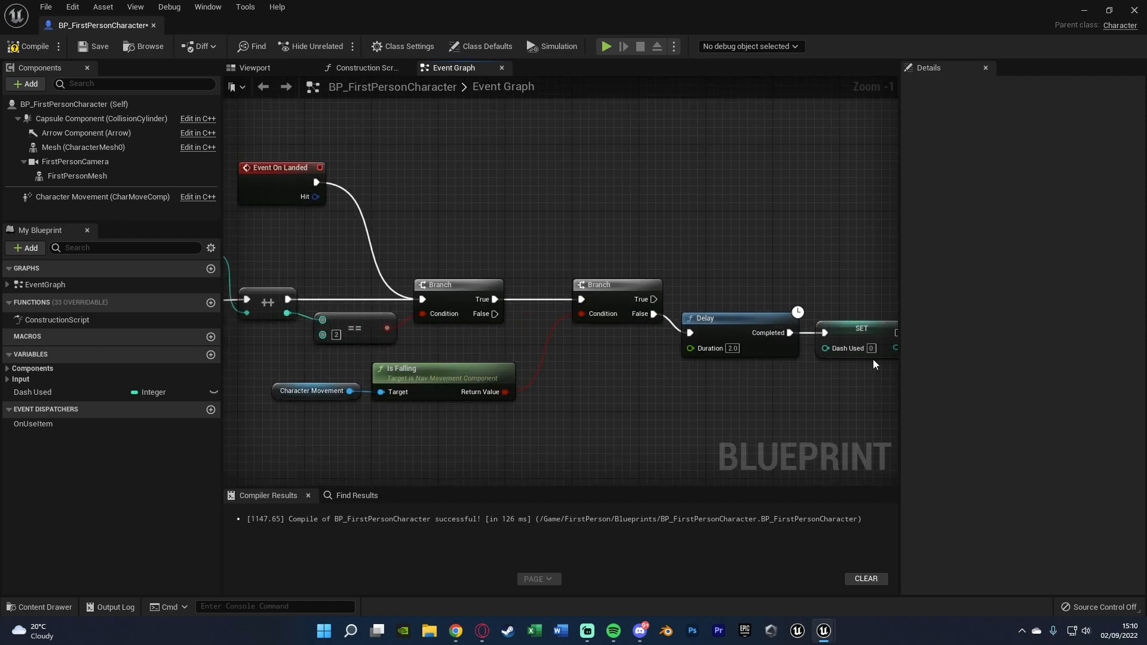
mouse_move(797, 332)
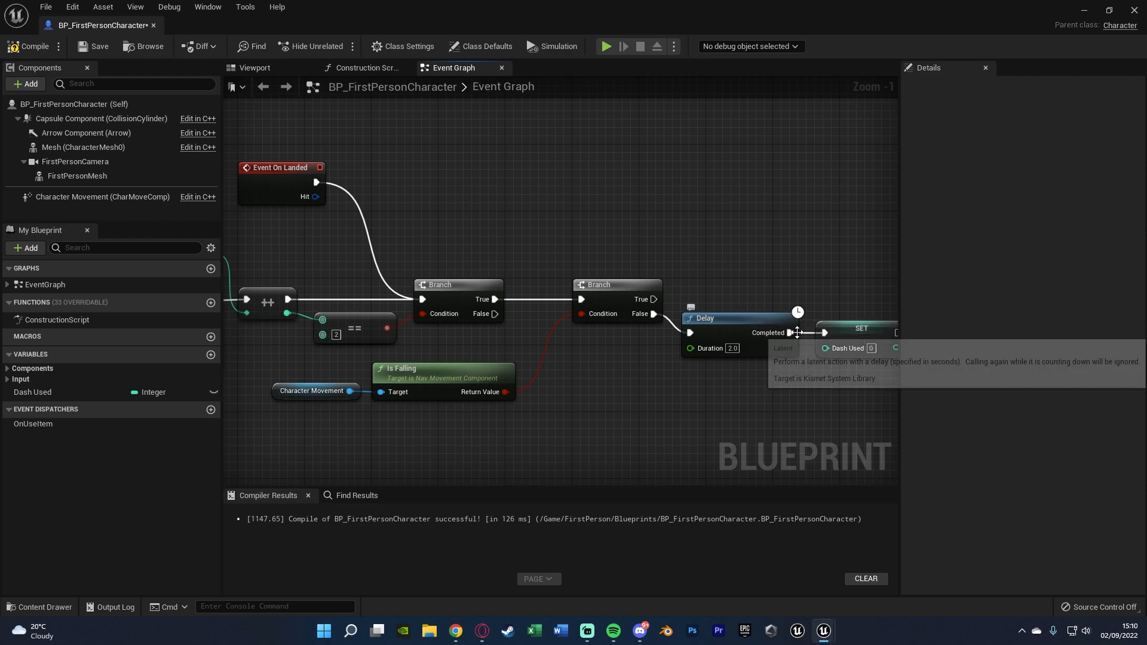
scroll(down, 3)
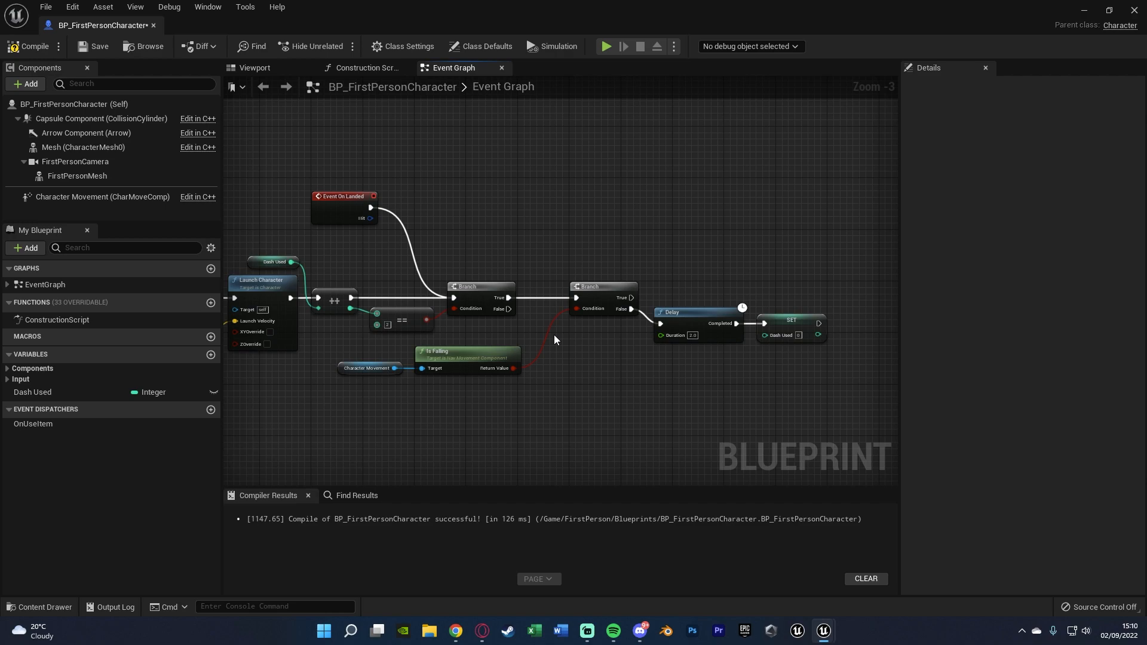
mouse_move(485, 330)
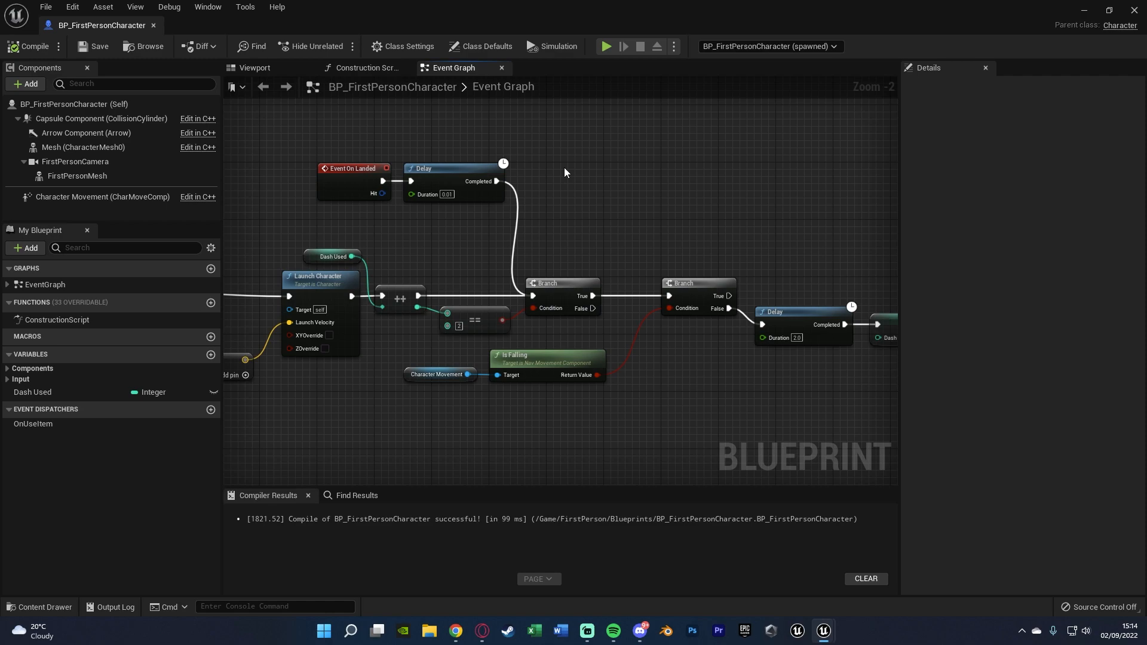
mouse_move(755, 306)
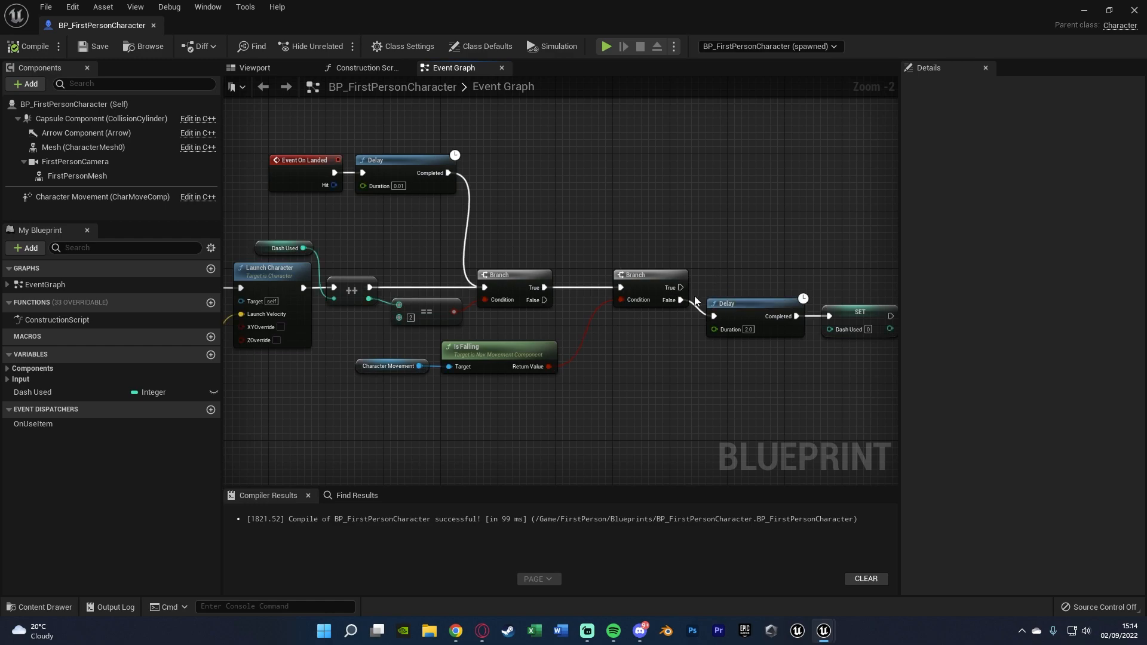
mouse_move(486, 240)
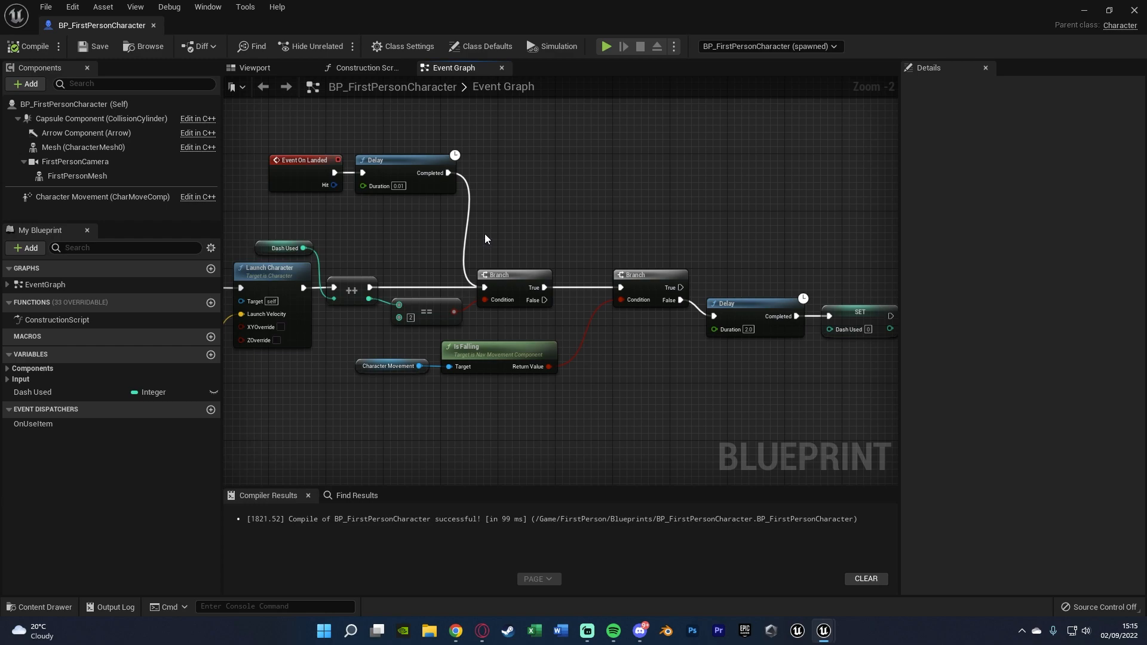
mouse_move(428, 226)
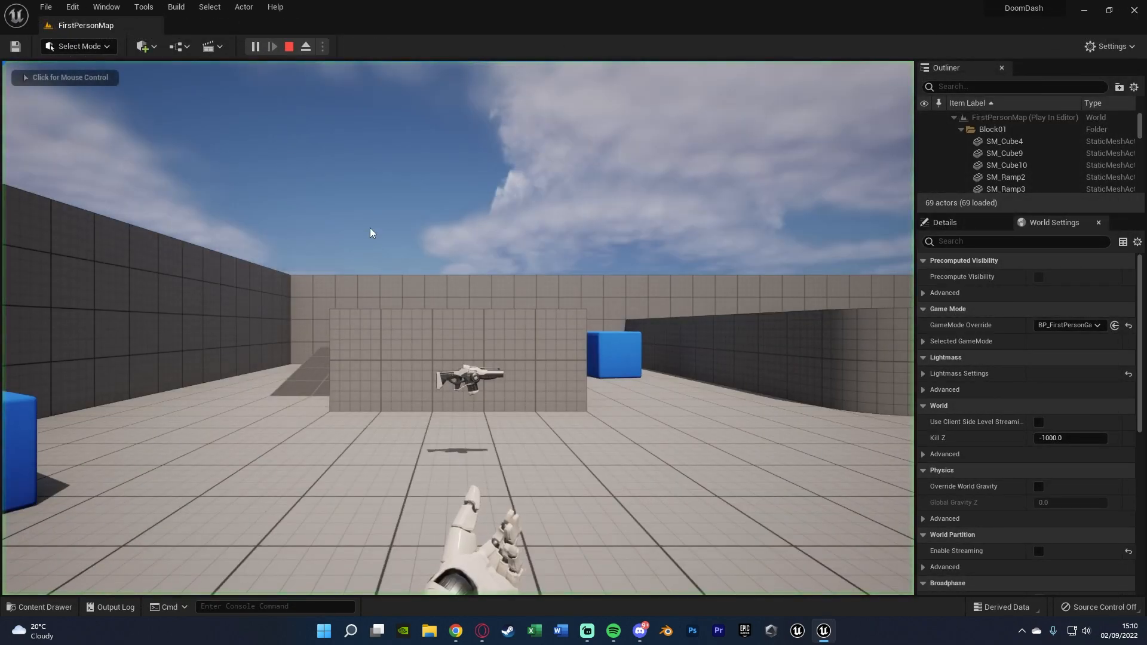
Capture mouse control in the Play In Editor viewport of FirstPersonMap
click(369, 233)
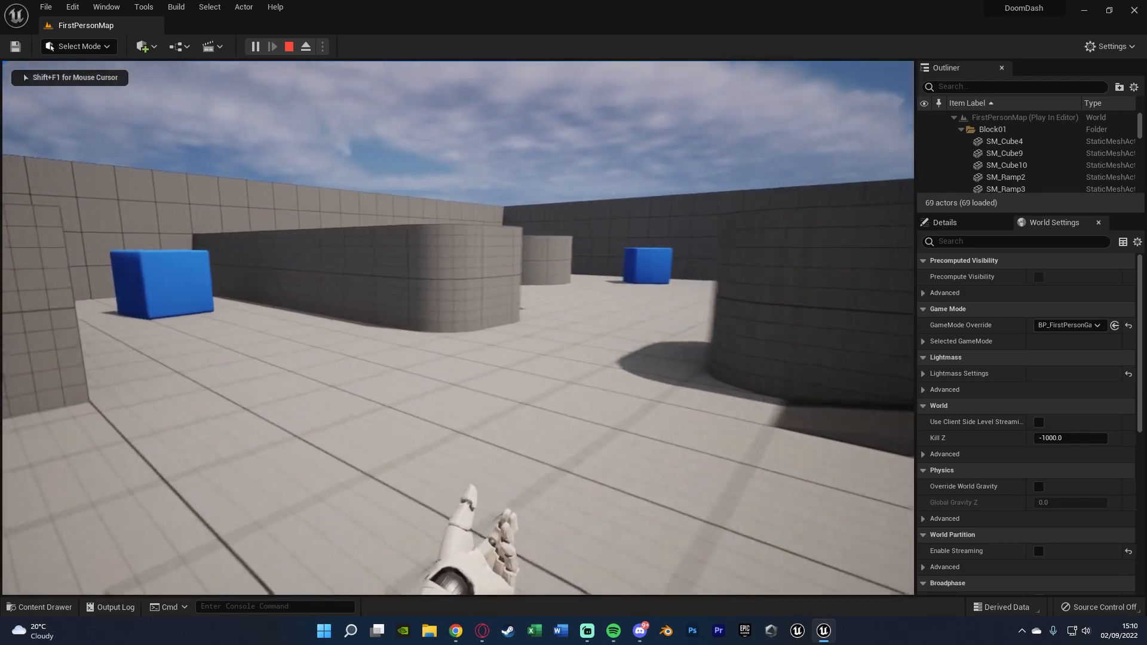